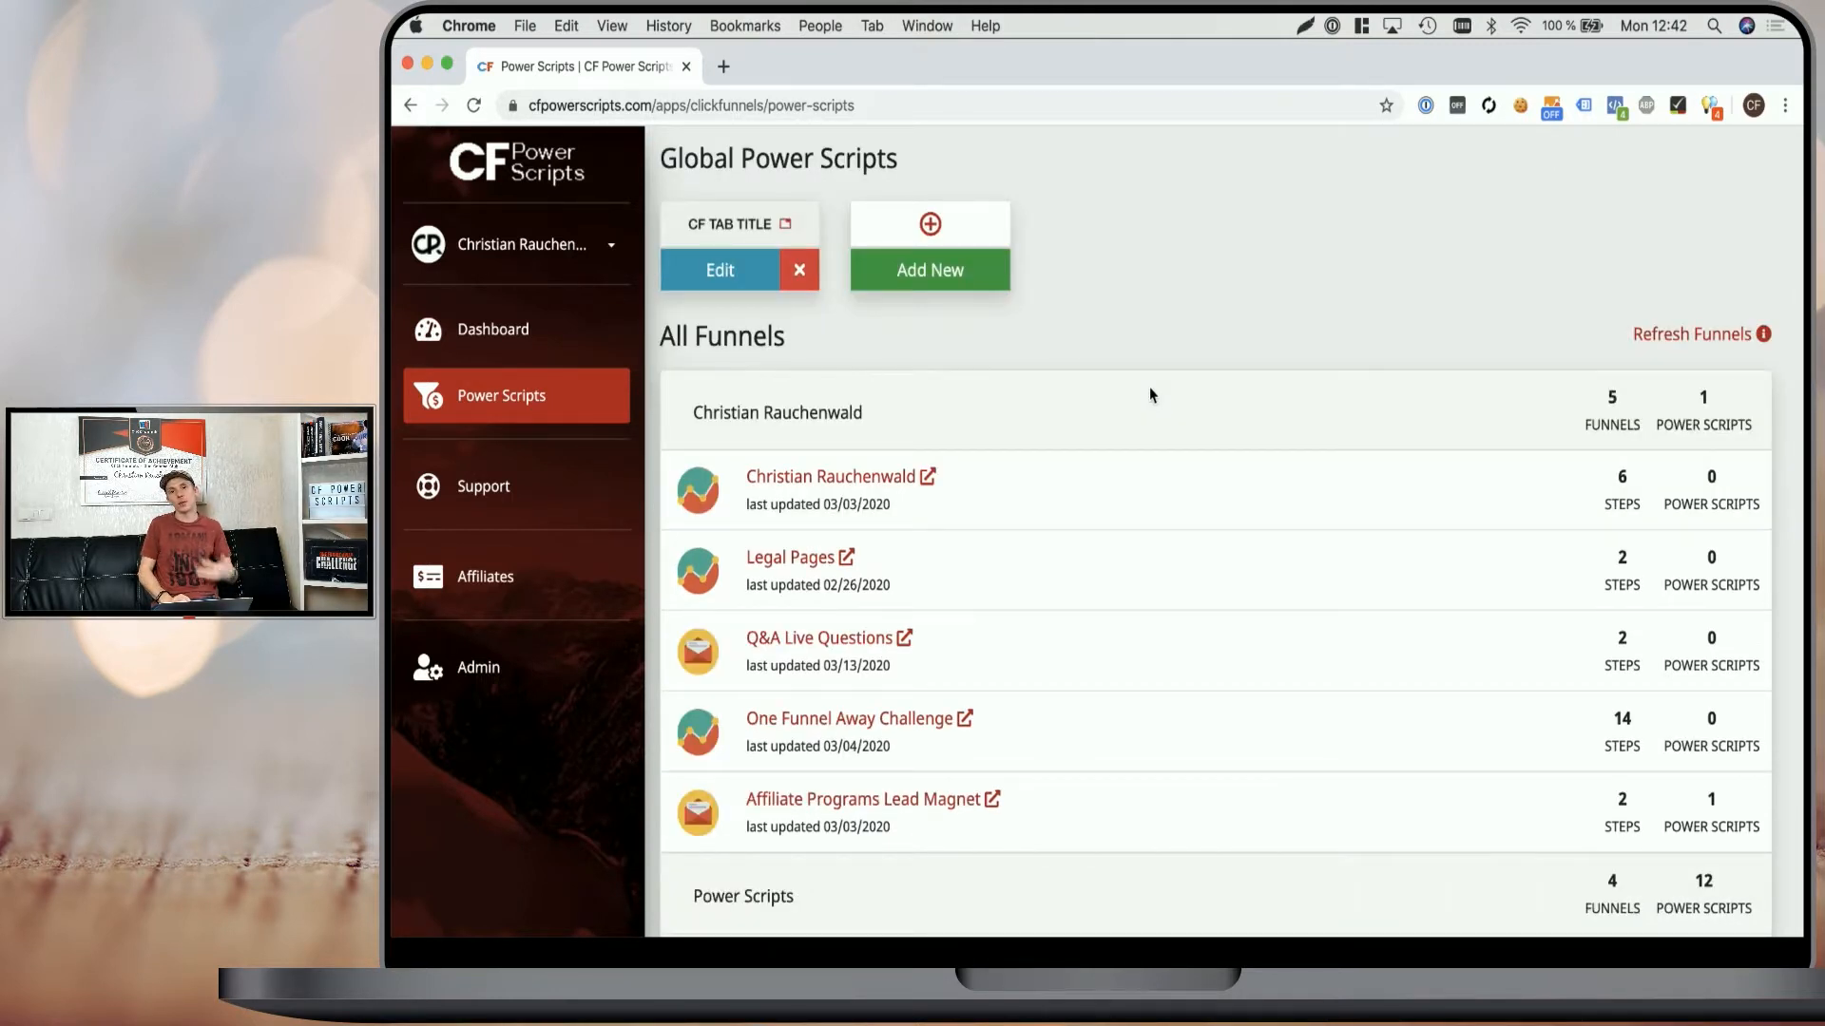
Open the Power Scripts Development funnel's Optin step and show the library of scripts to add.
scroll(down, 3)
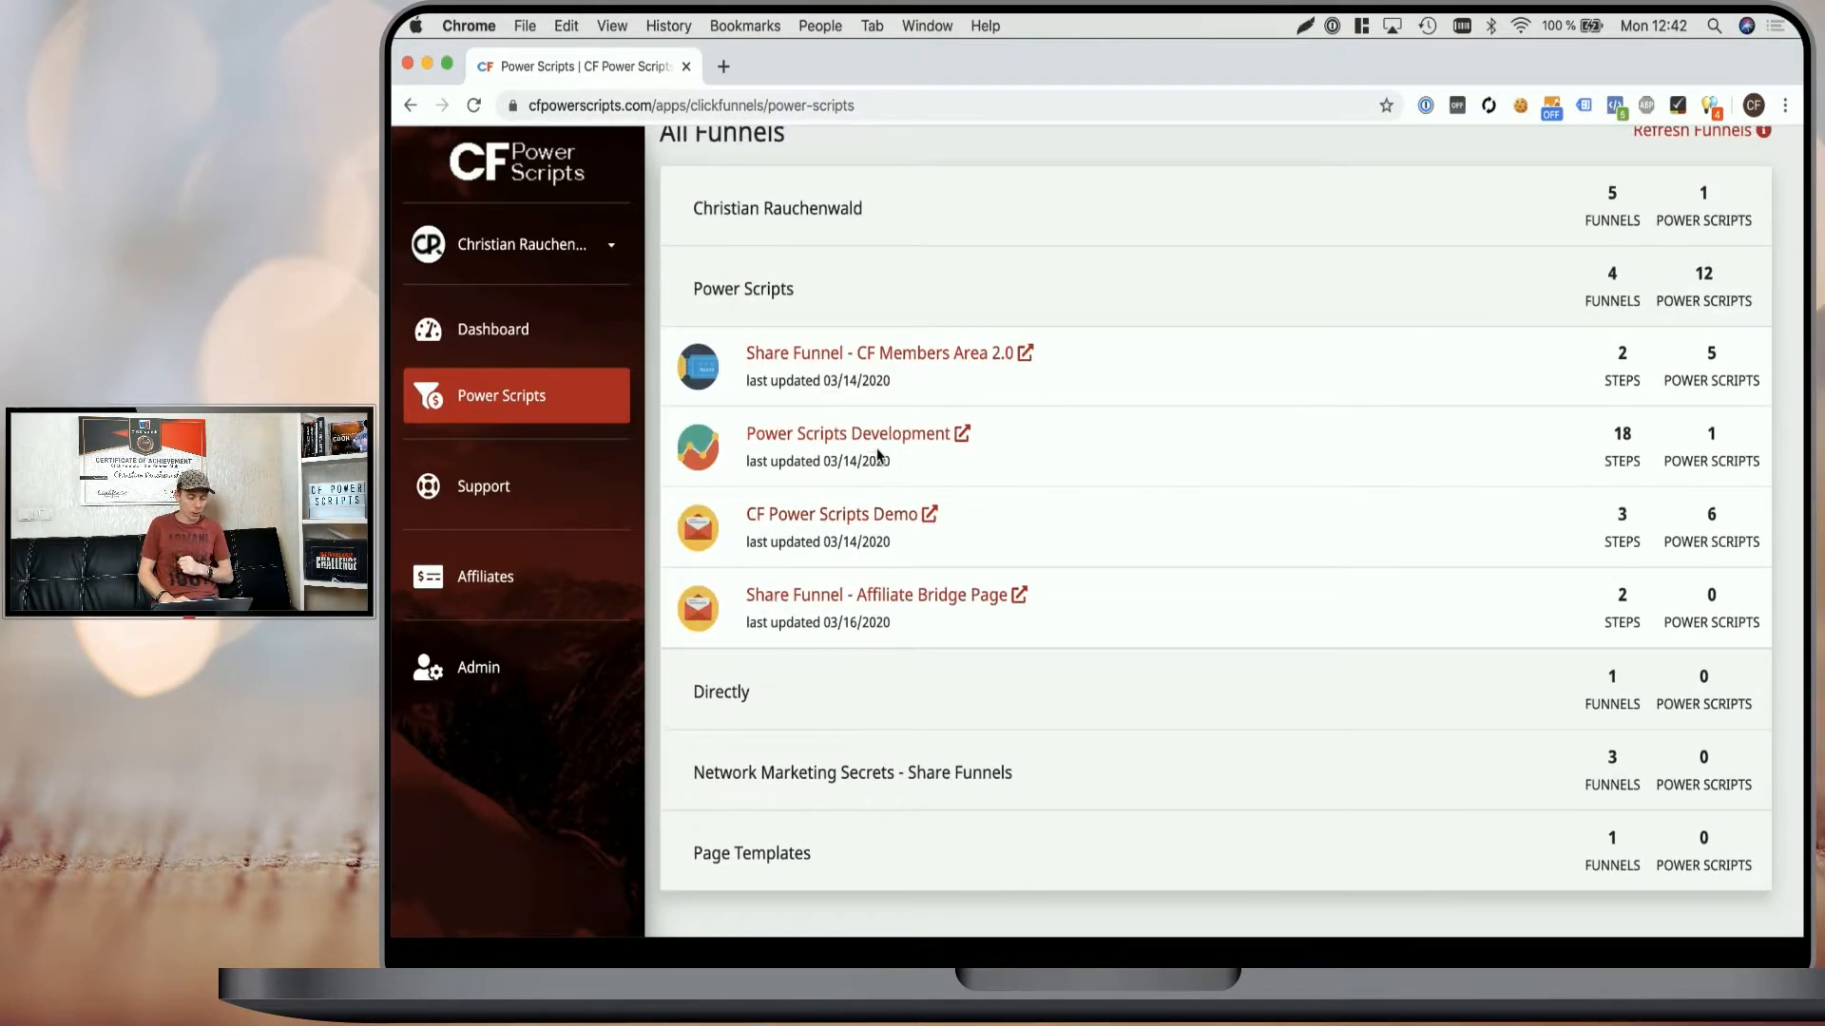
click(857, 434)
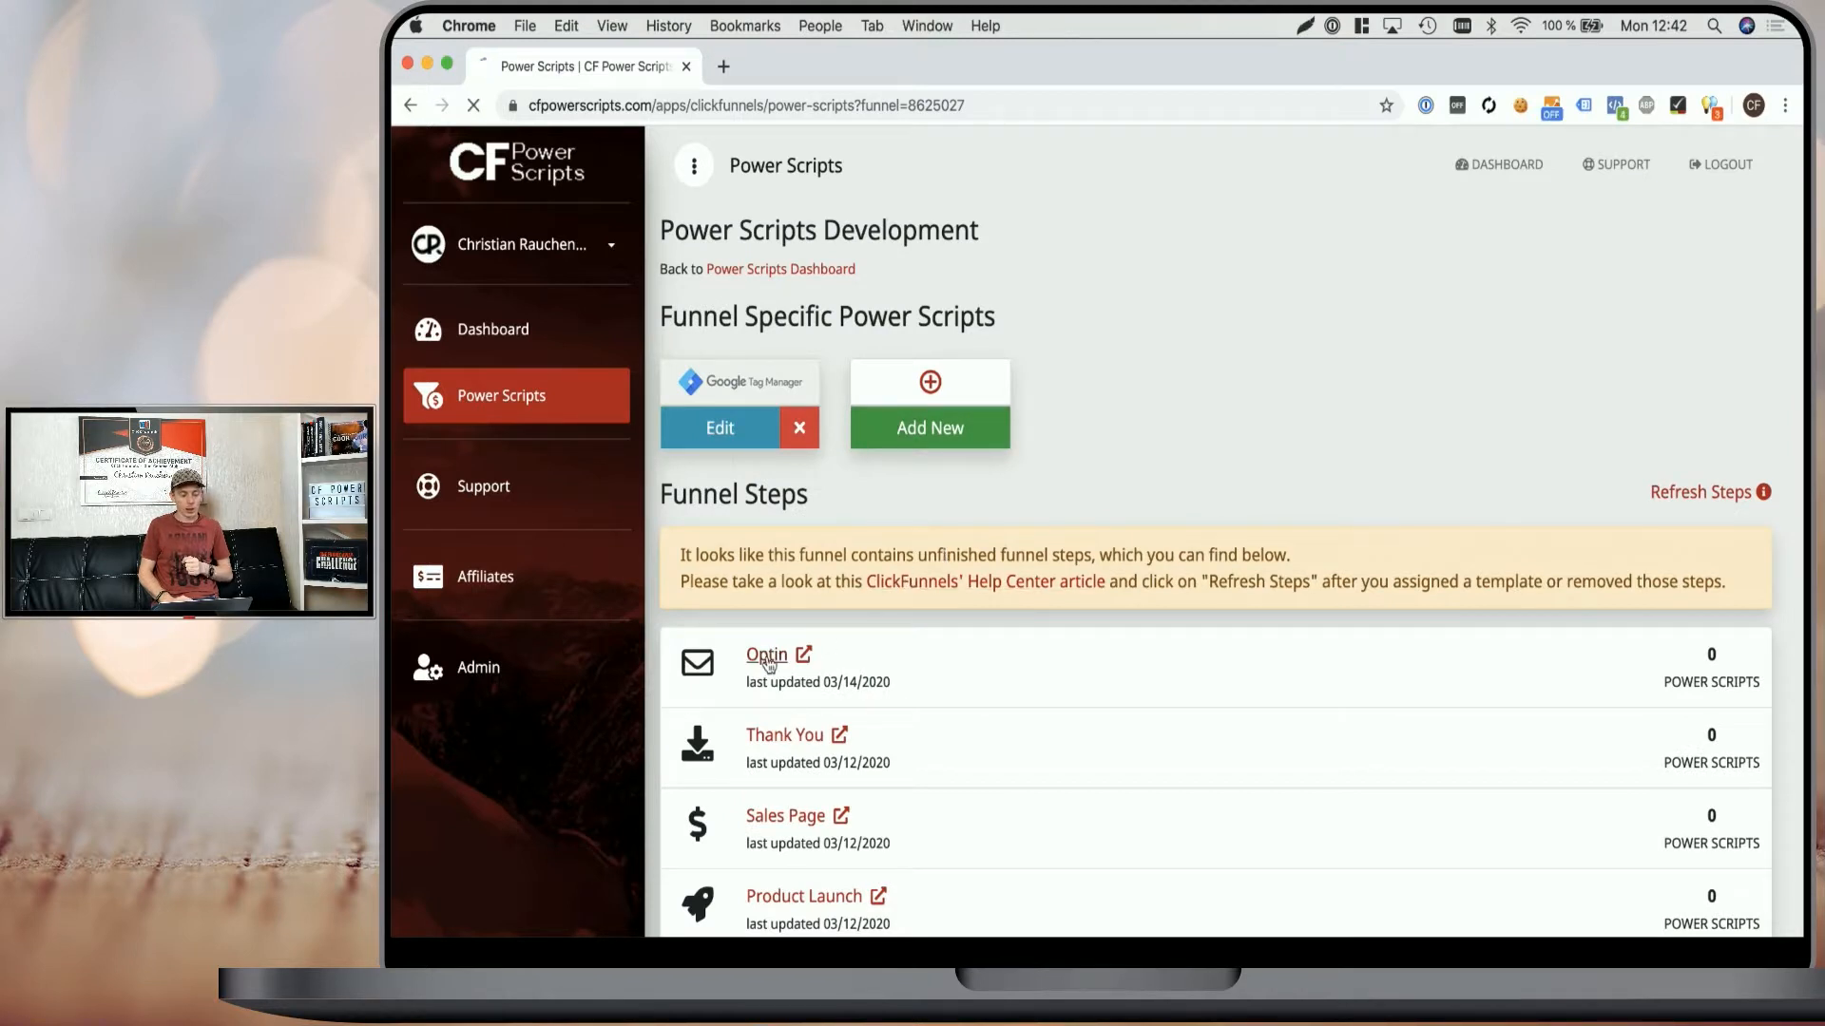
click(766, 654)
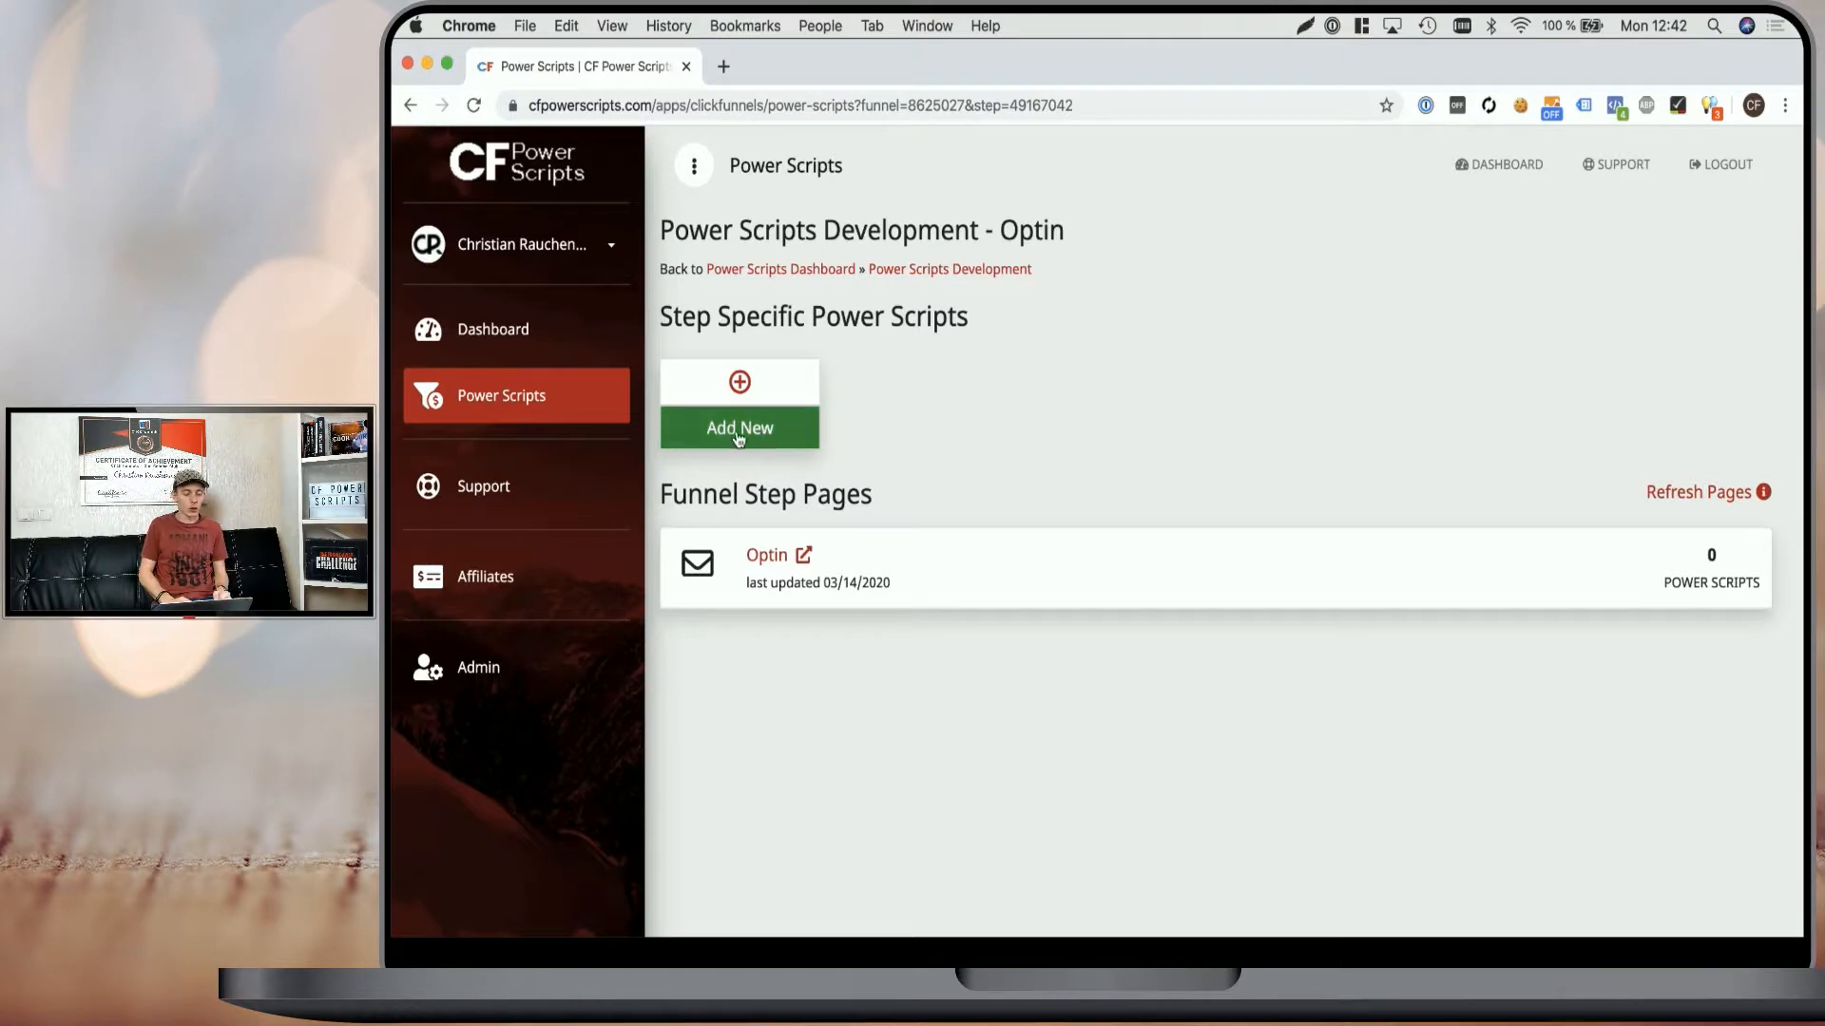
click(740, 427)
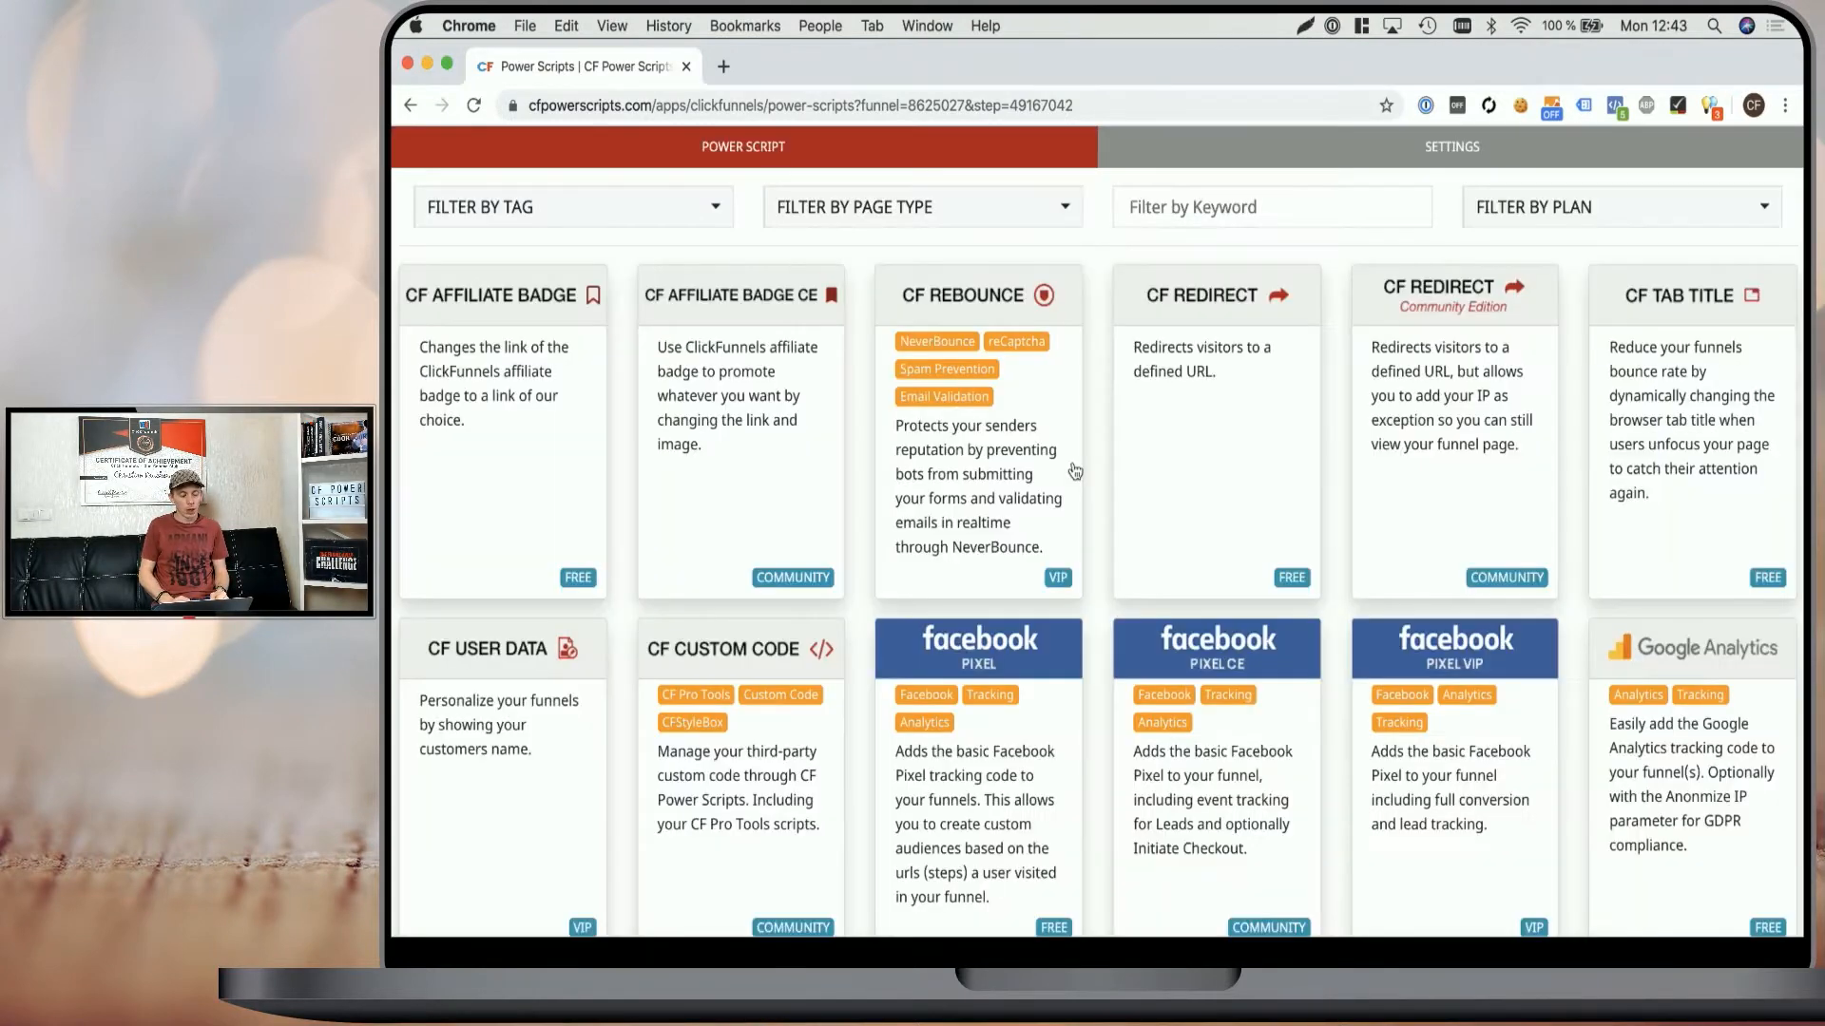
mouse_move(757, 639)
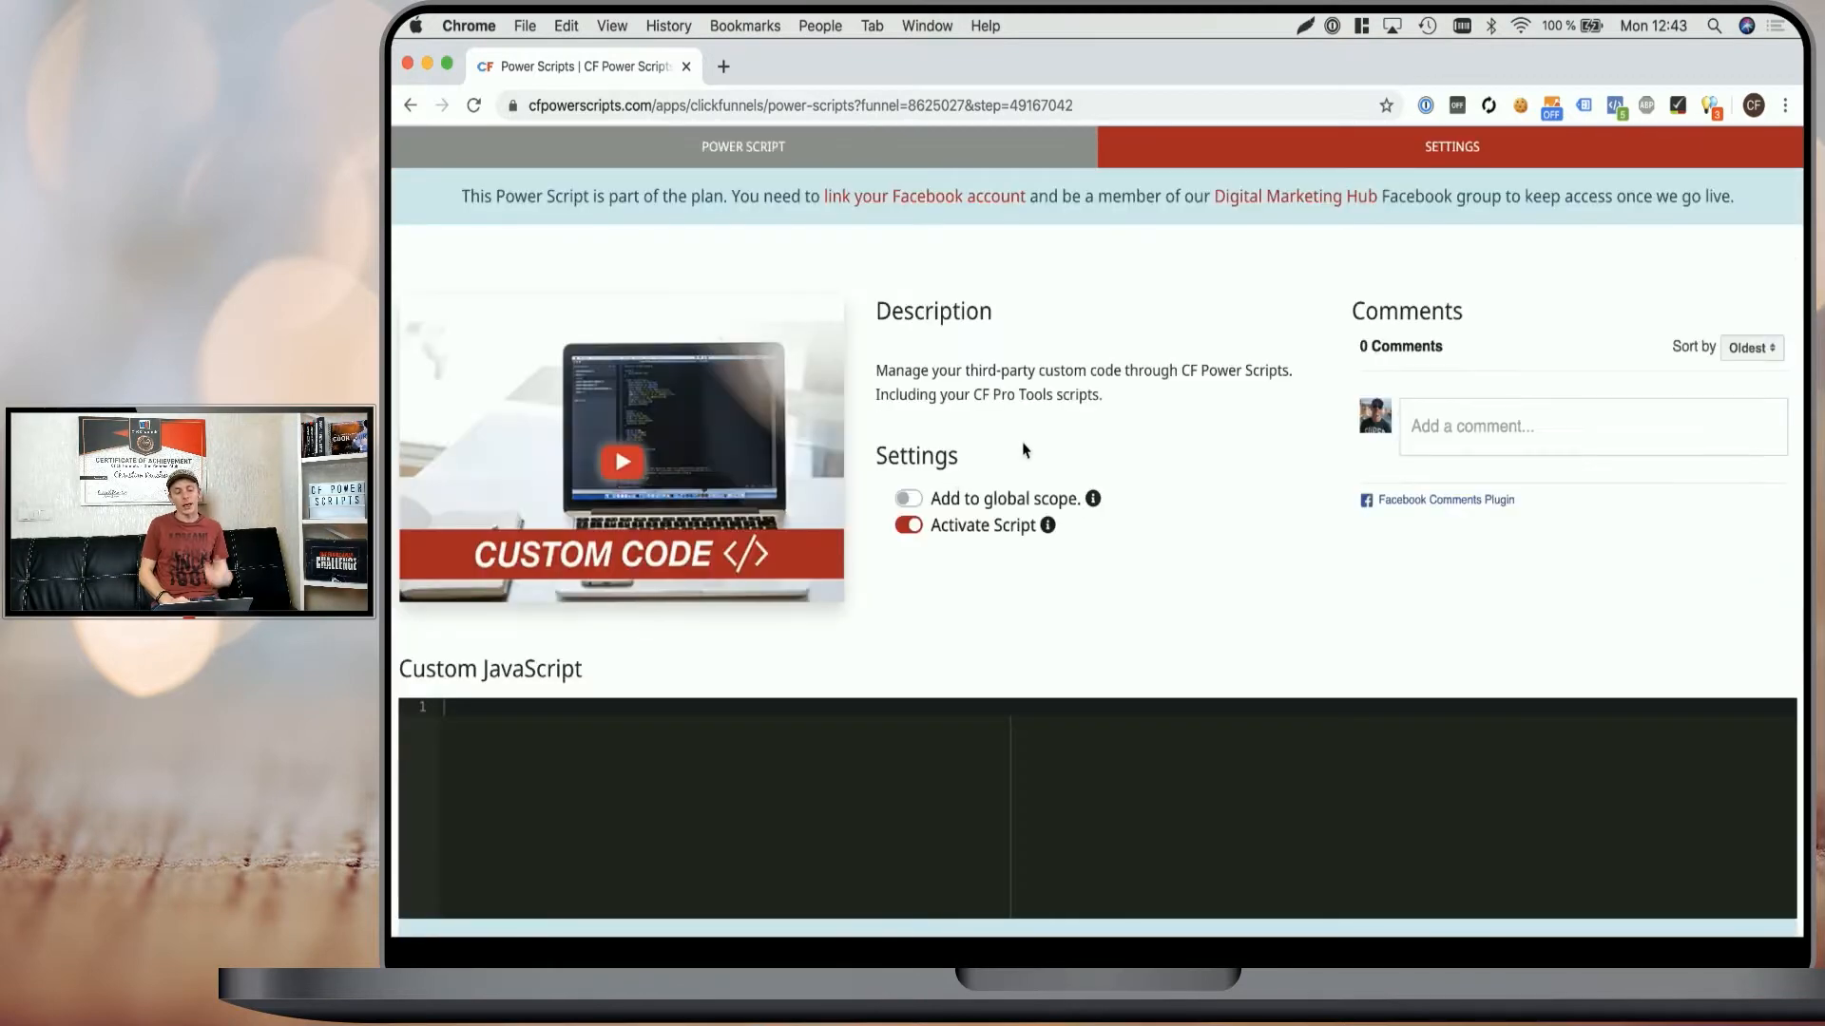
mouse_move(1073, 548)
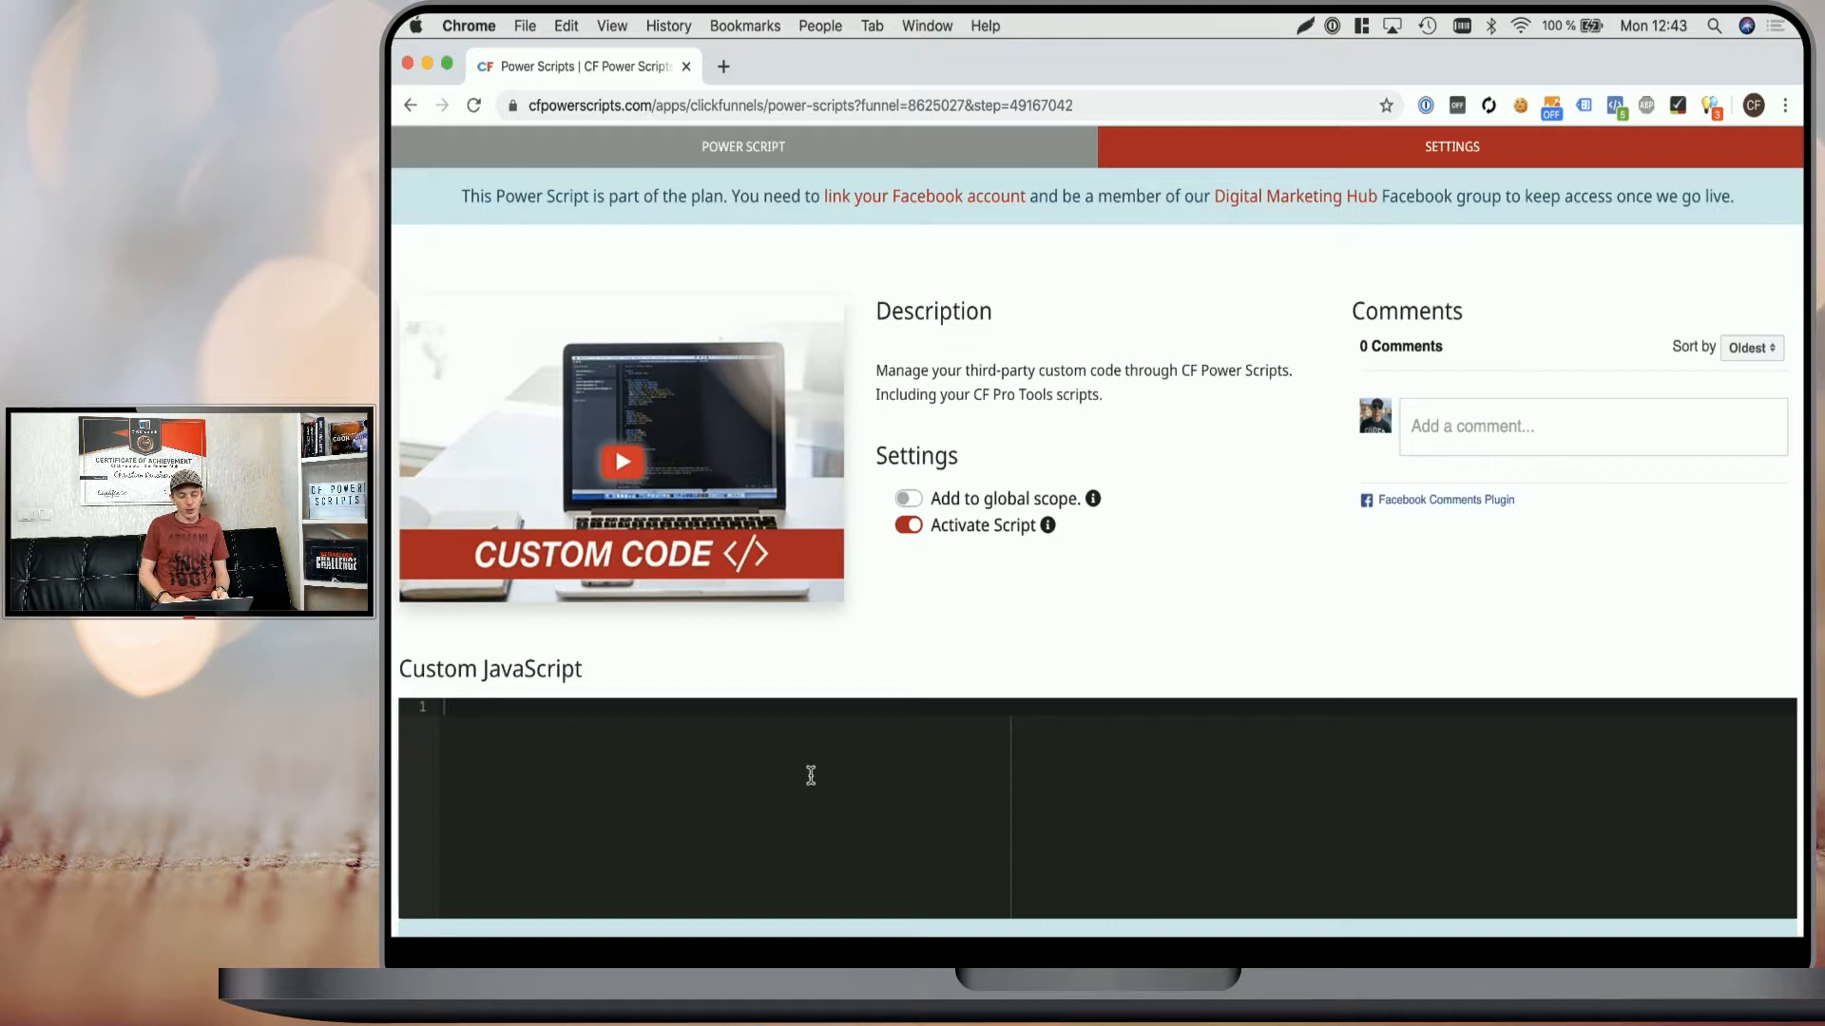
mouse_move(968, 509)
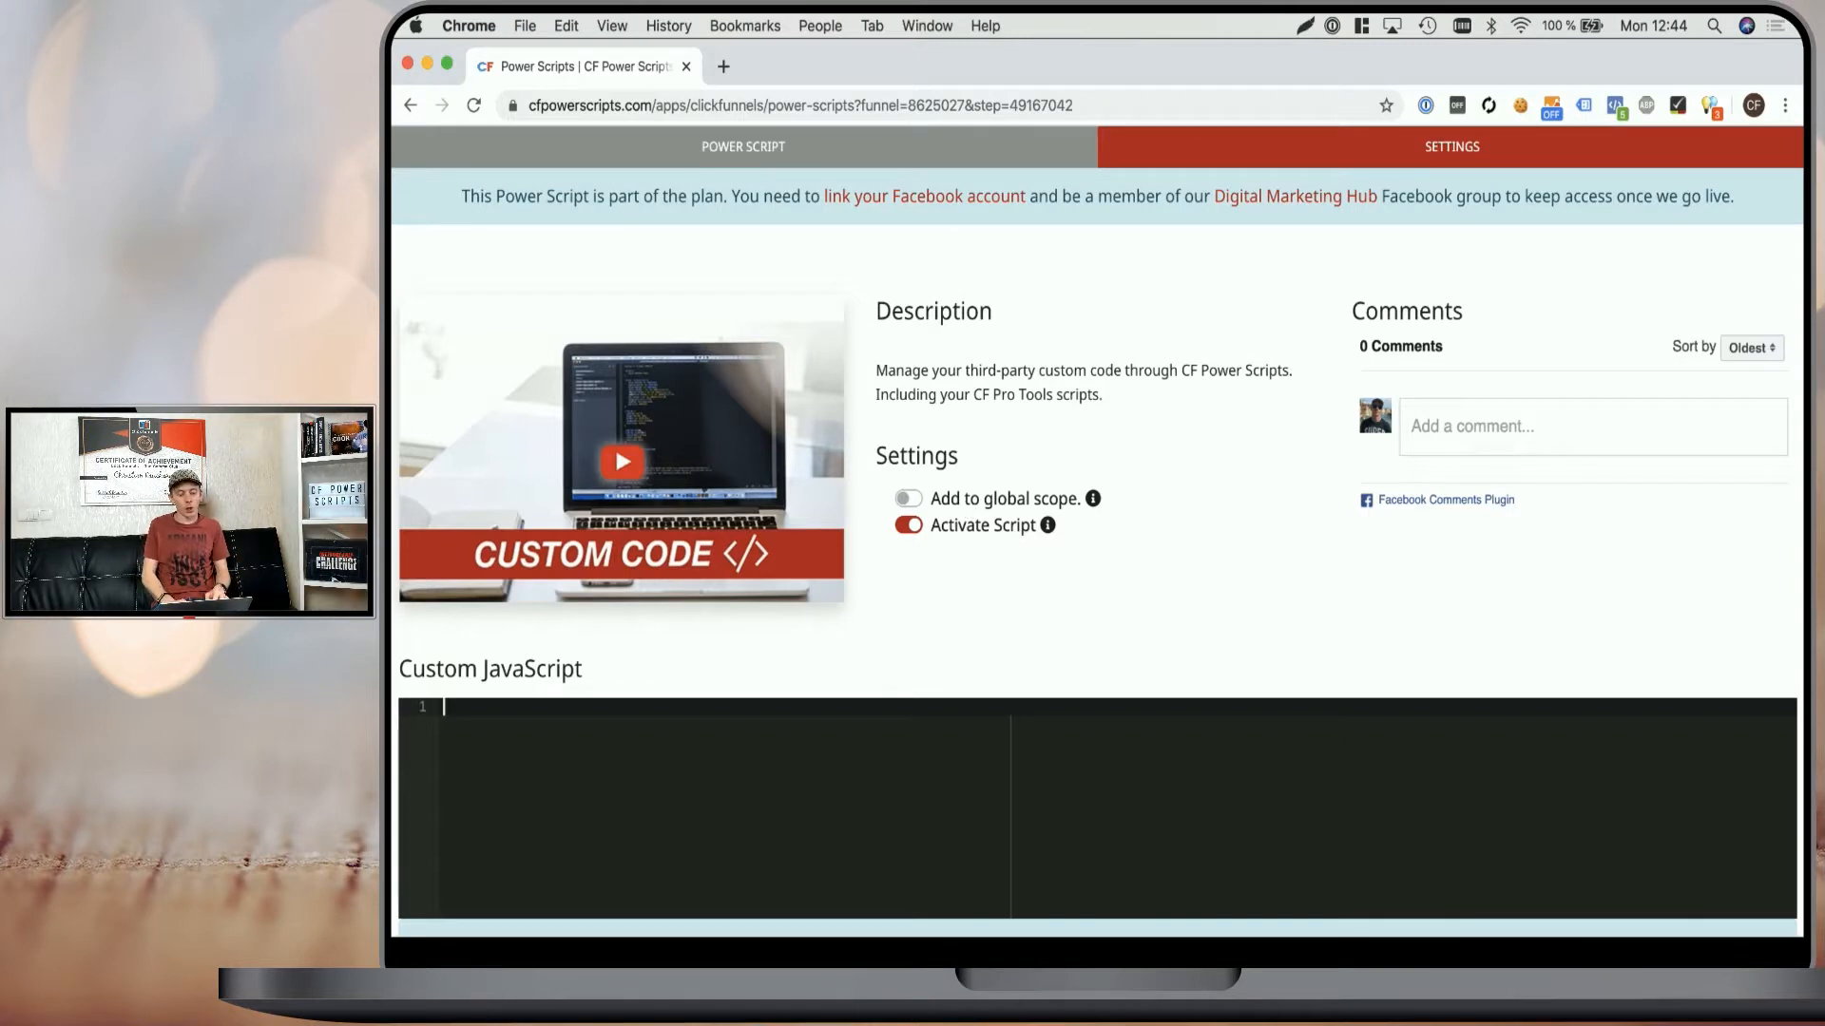
Enter the jQuery selector $('#css-id') in the Custom JavaScript editor.
text($)
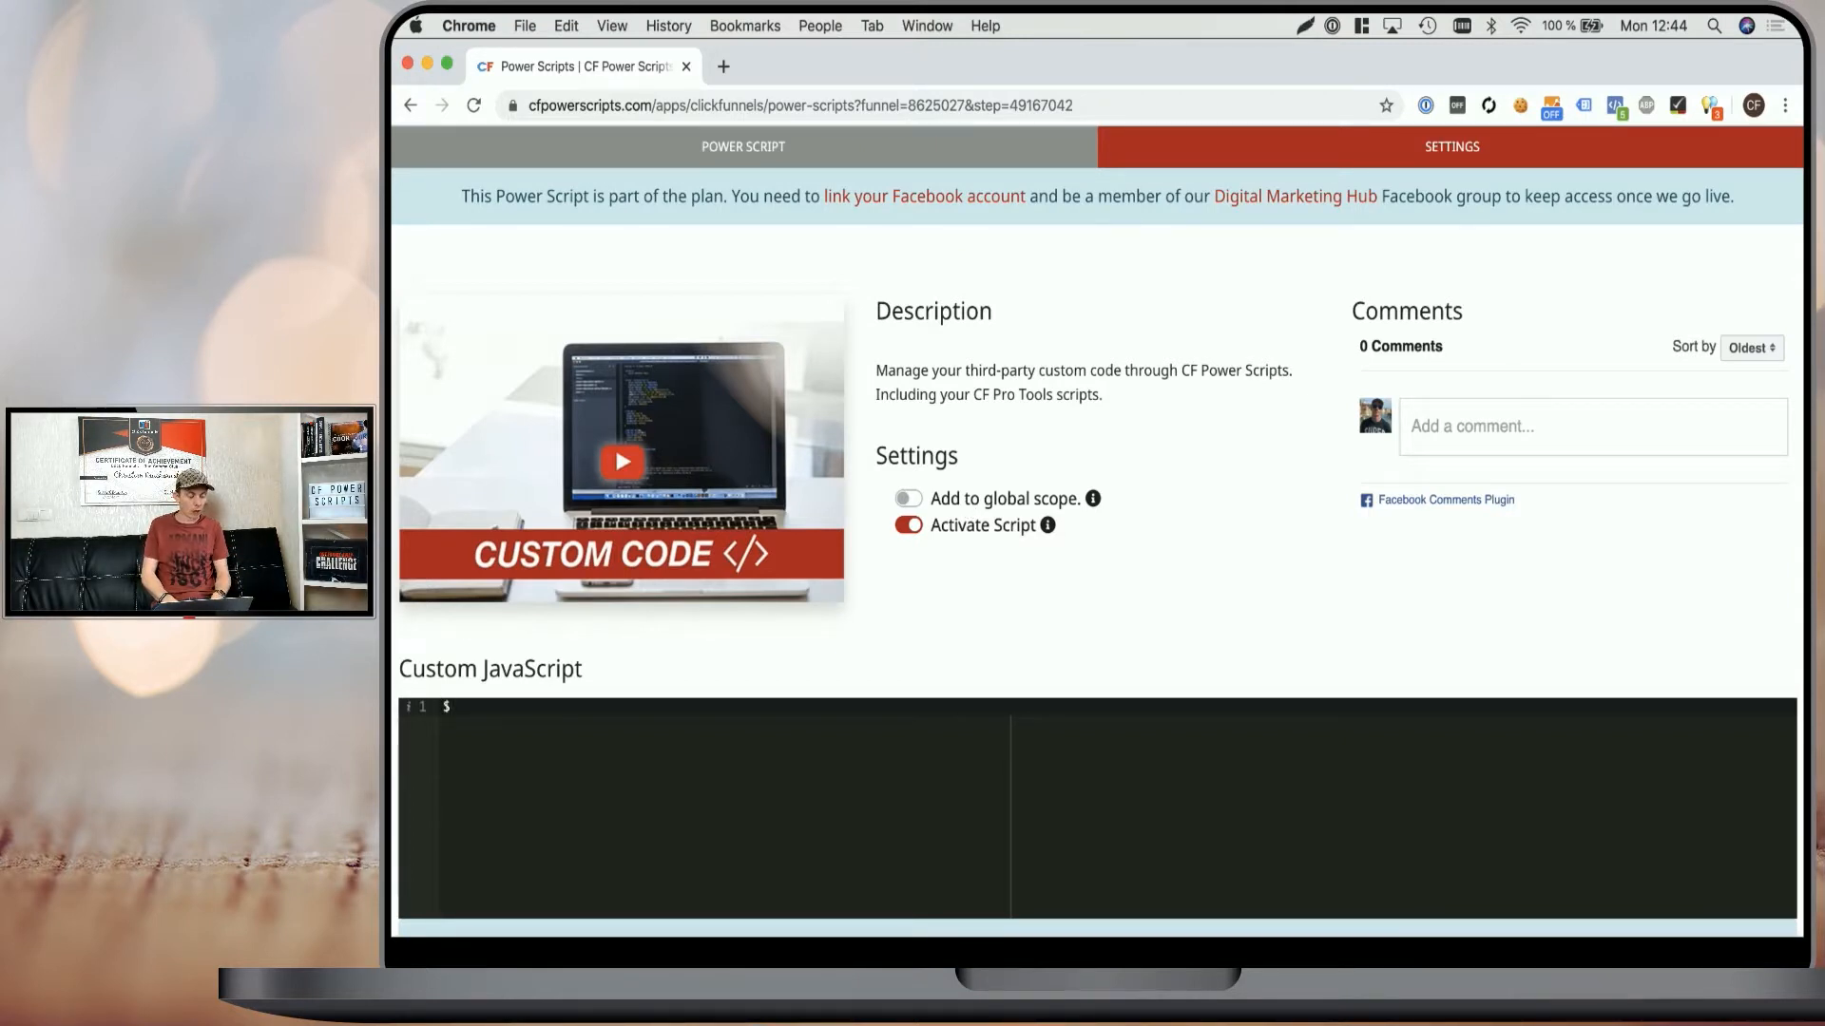
text($('#c'))
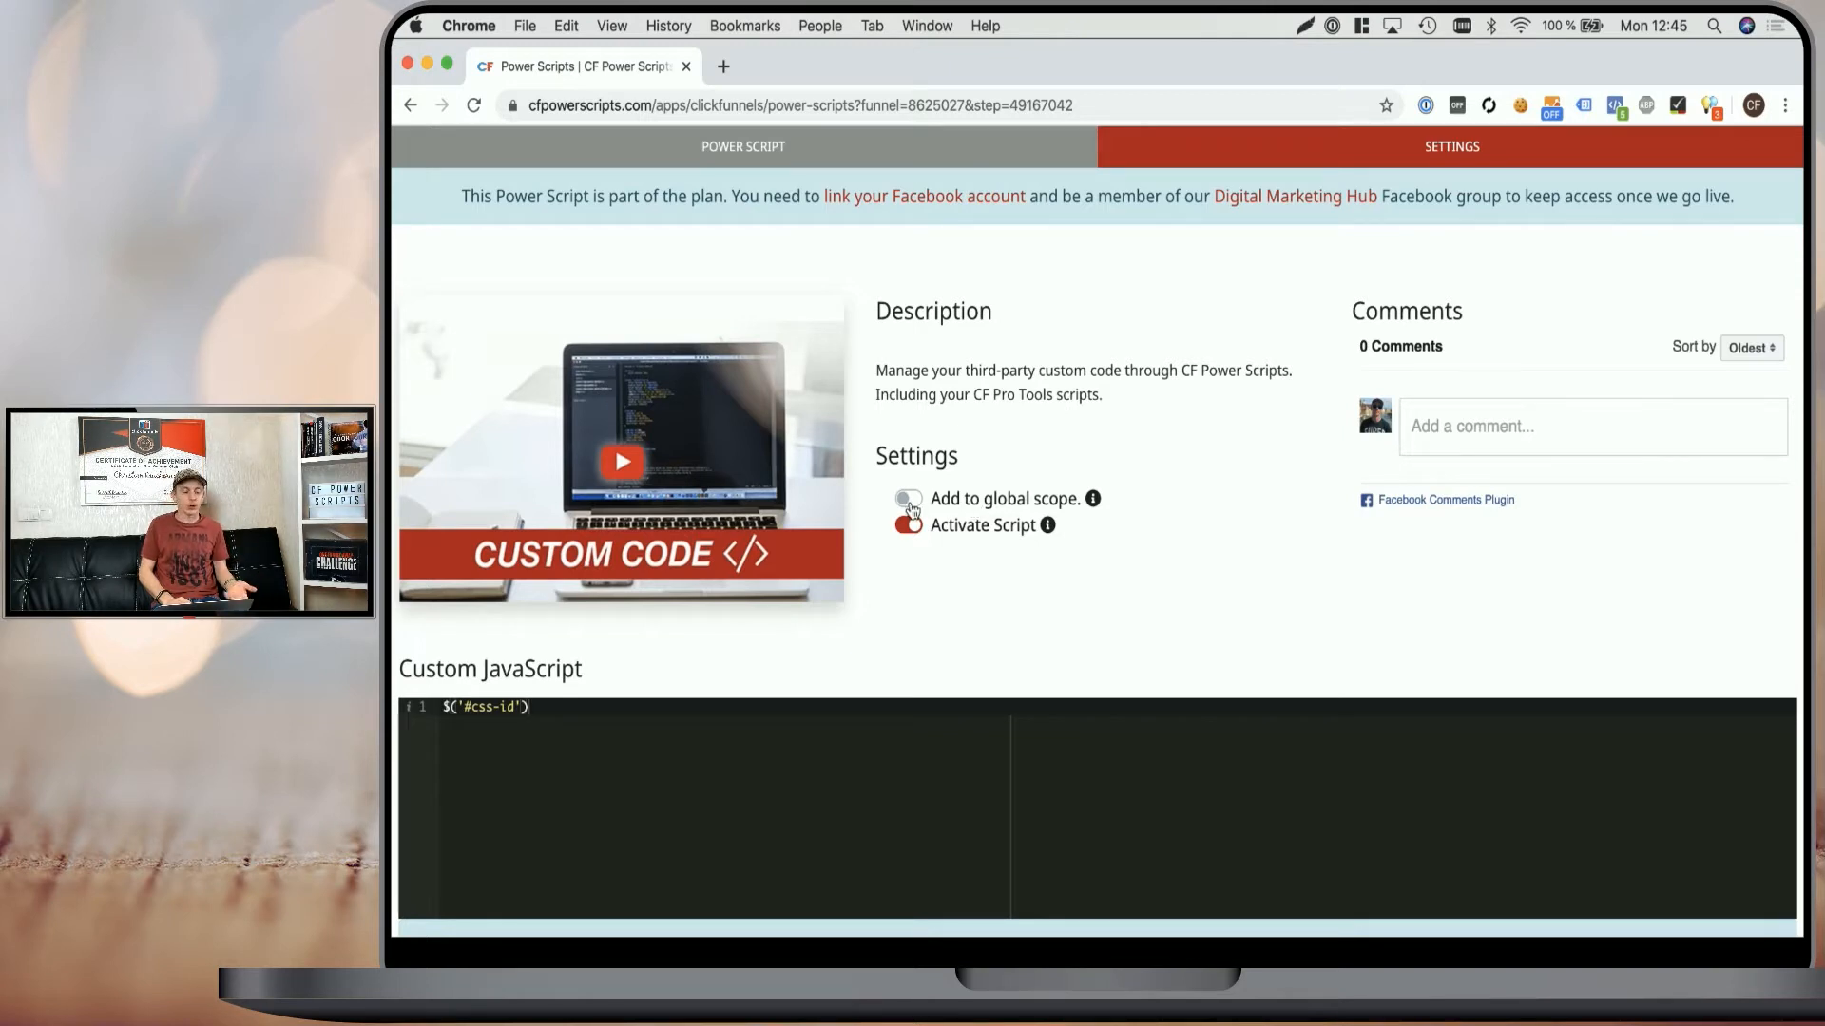
click(907, 498)
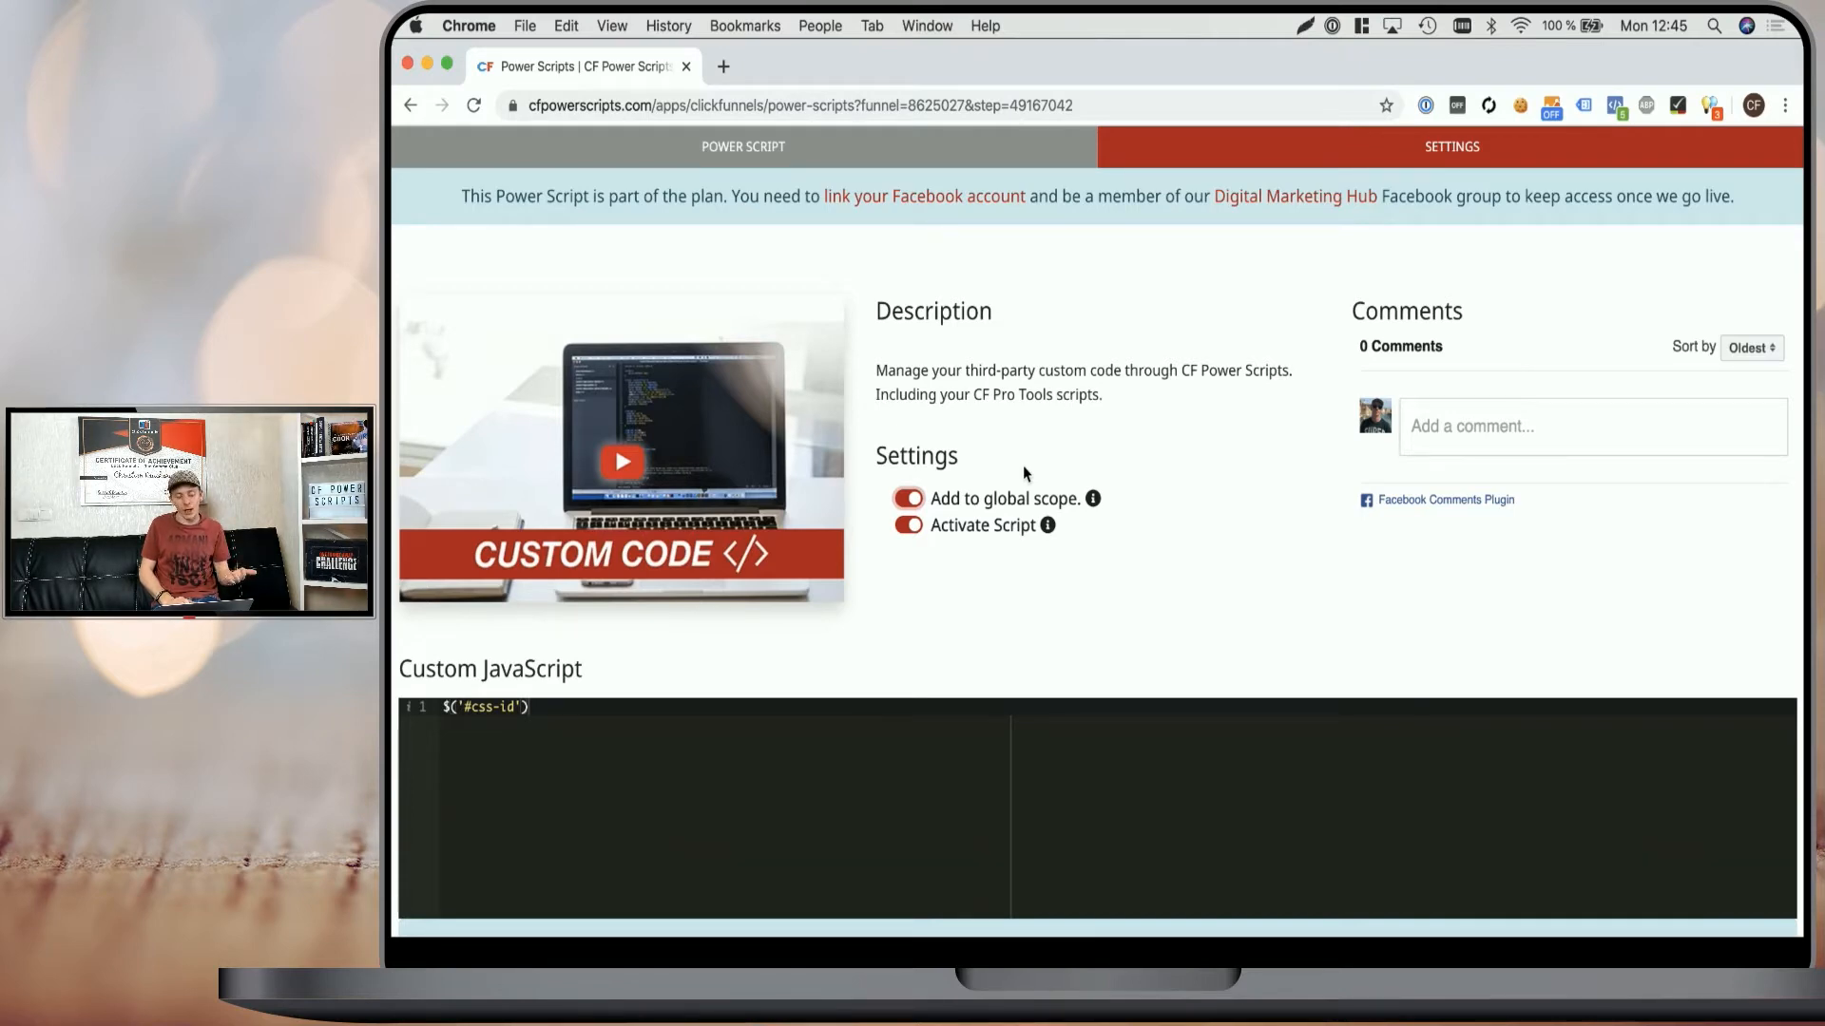
click(908, 498)
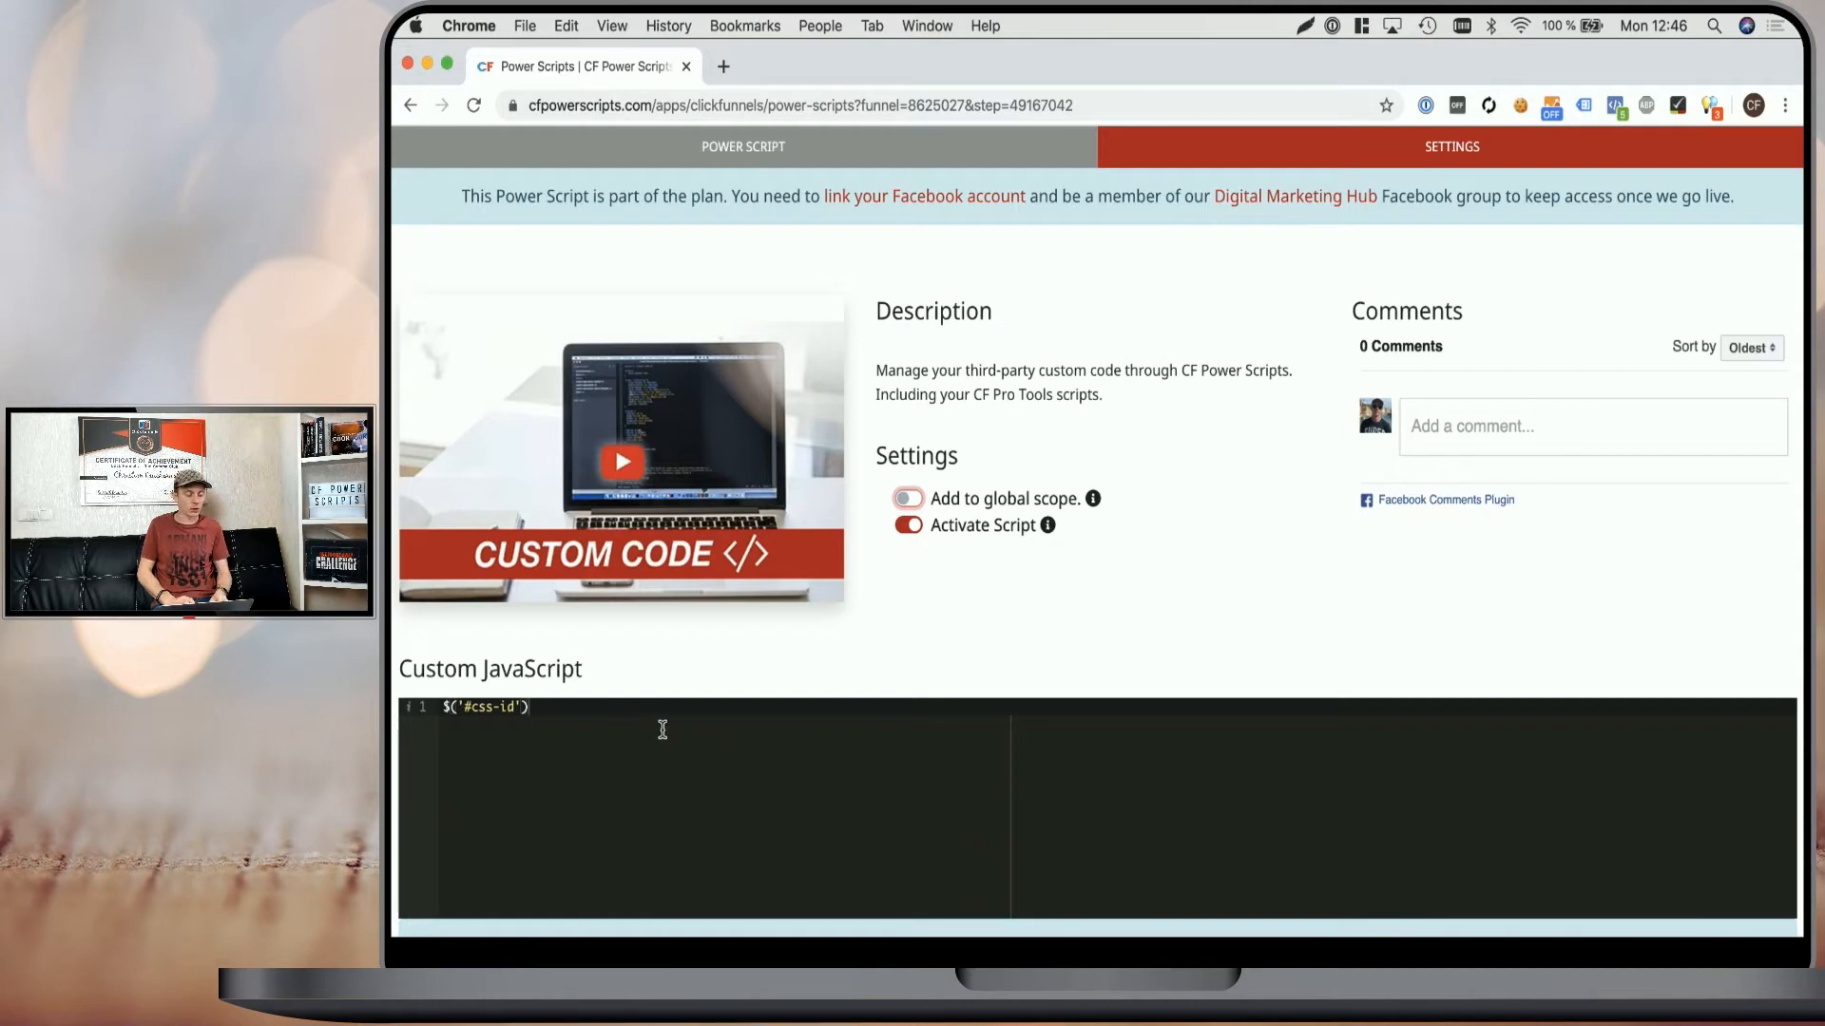
click(908, 498)
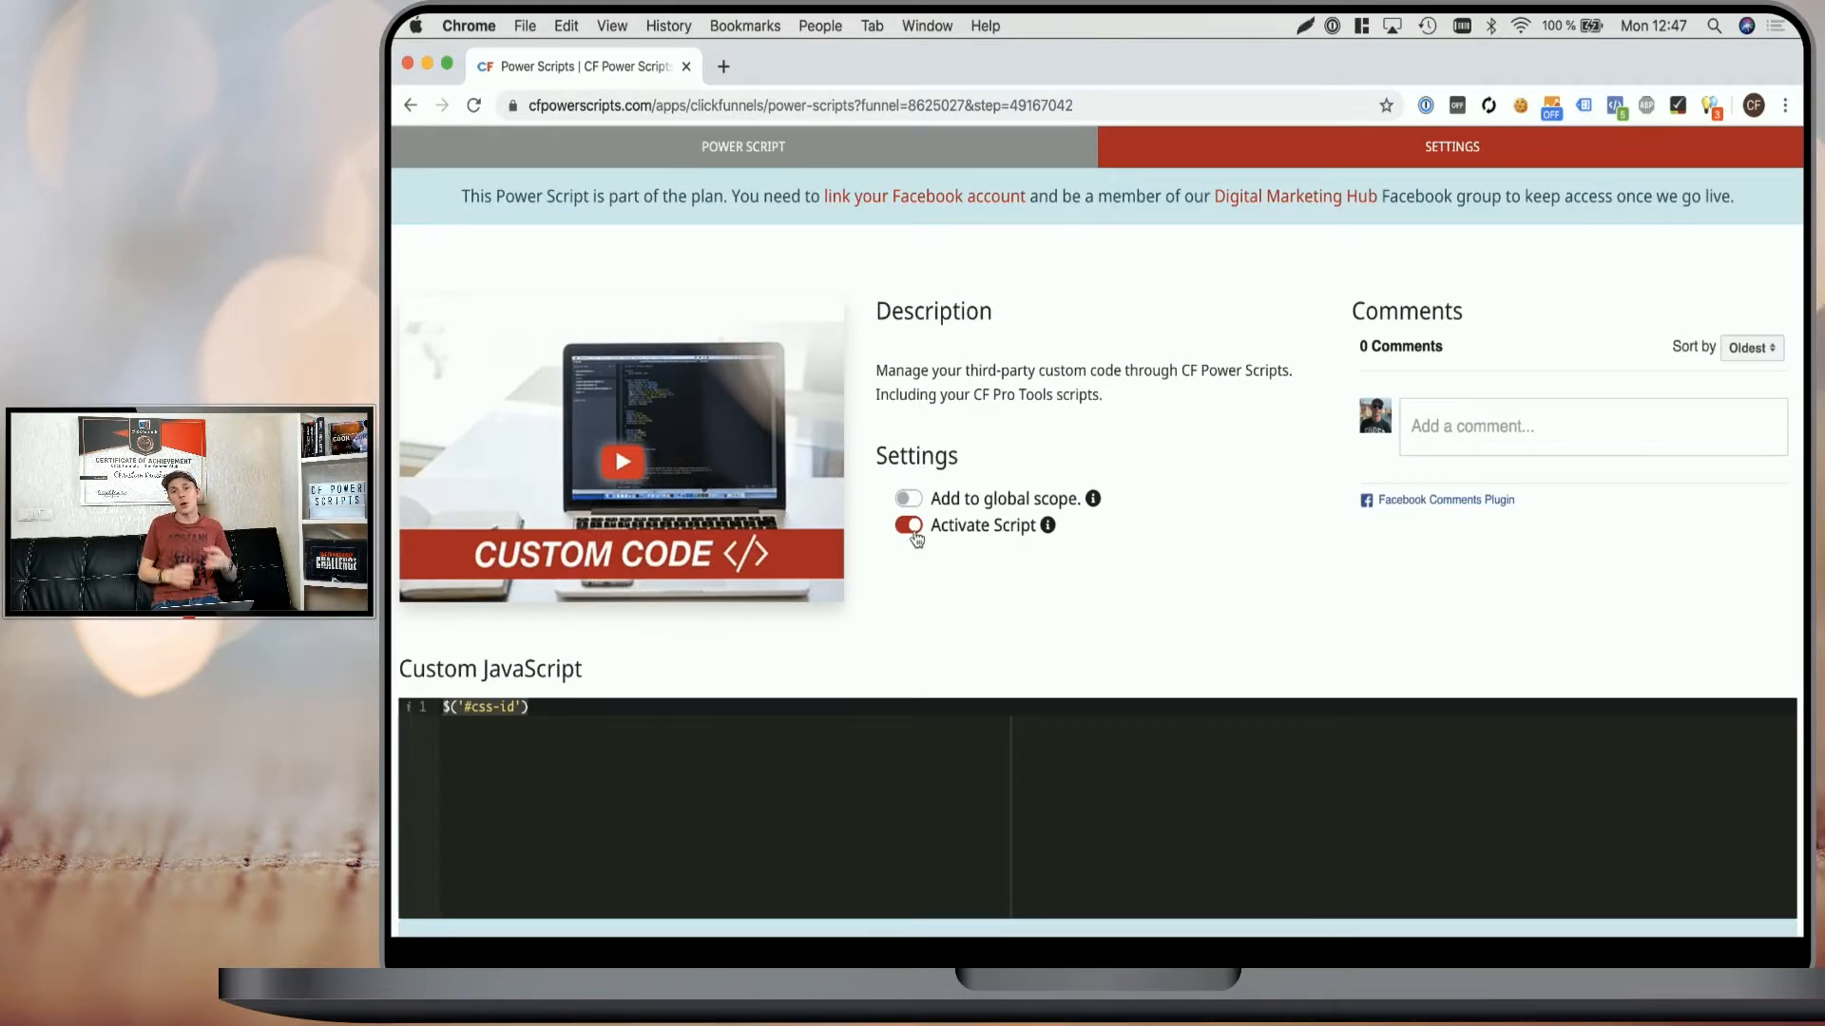
Switch the Custom Code script's Activate Script toggle off.
click(907, 524)
text())
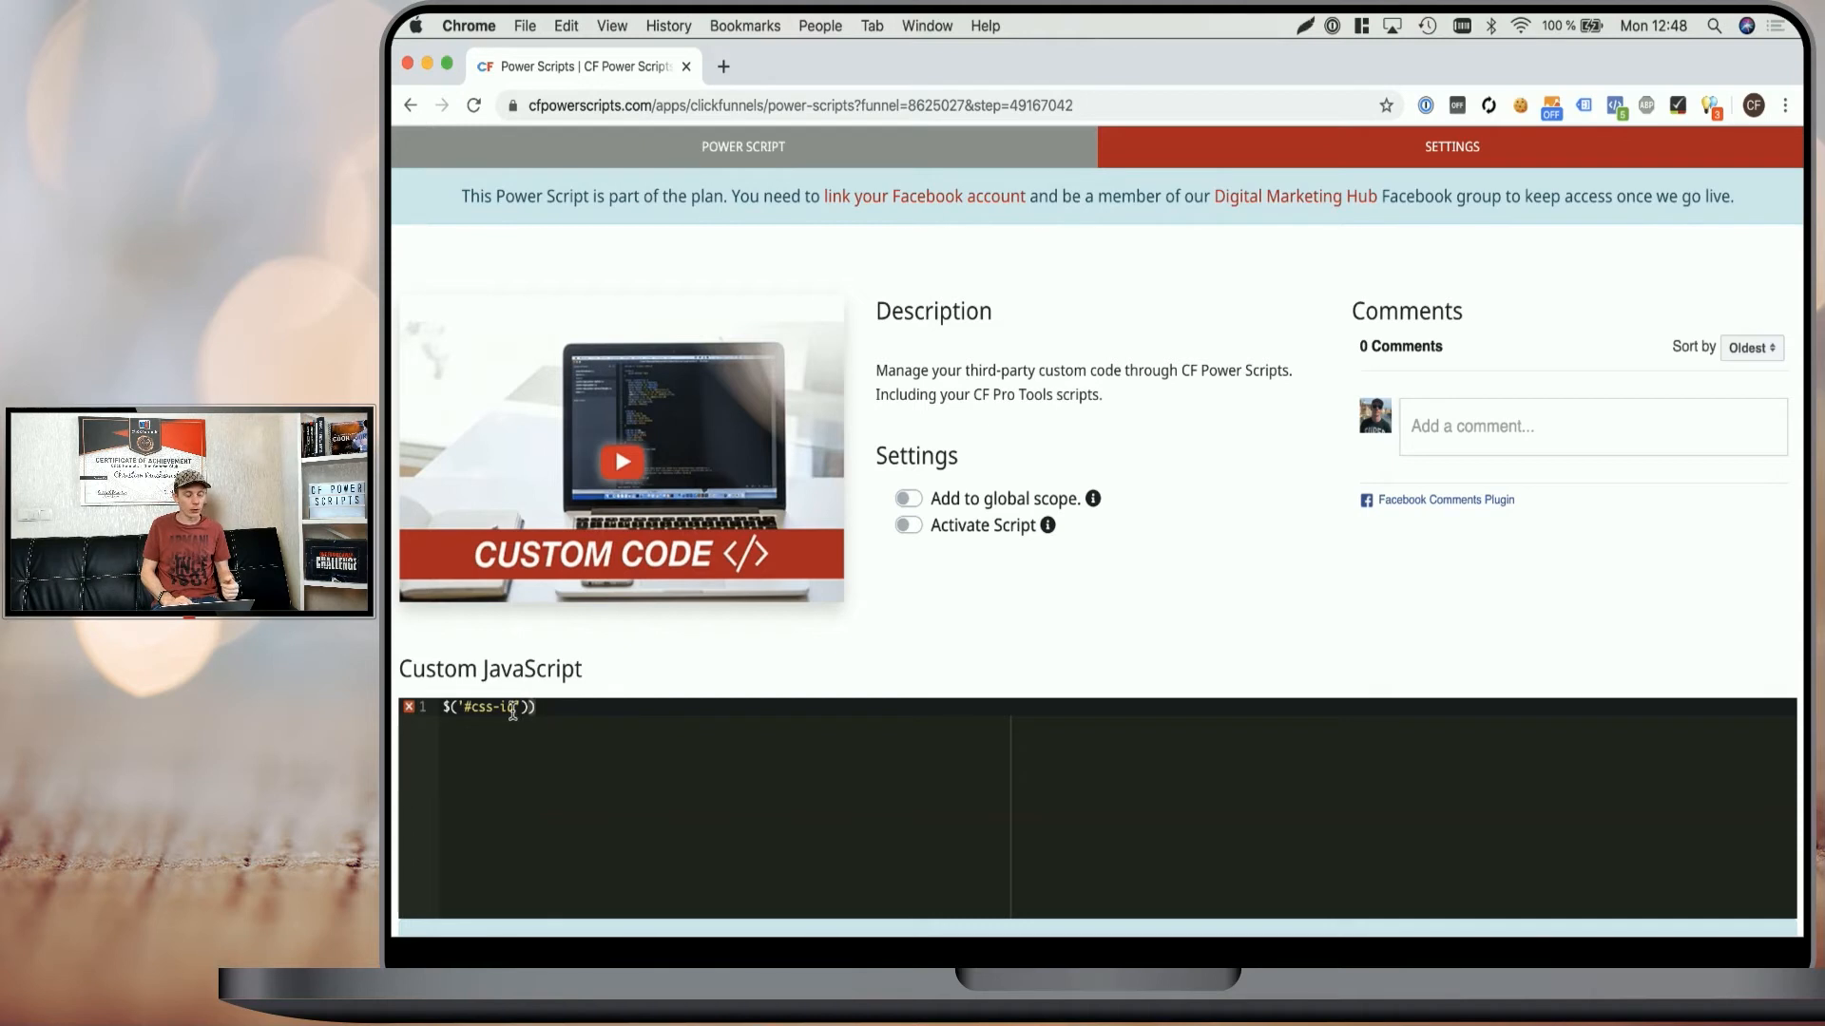
mouse_move(410, 707)
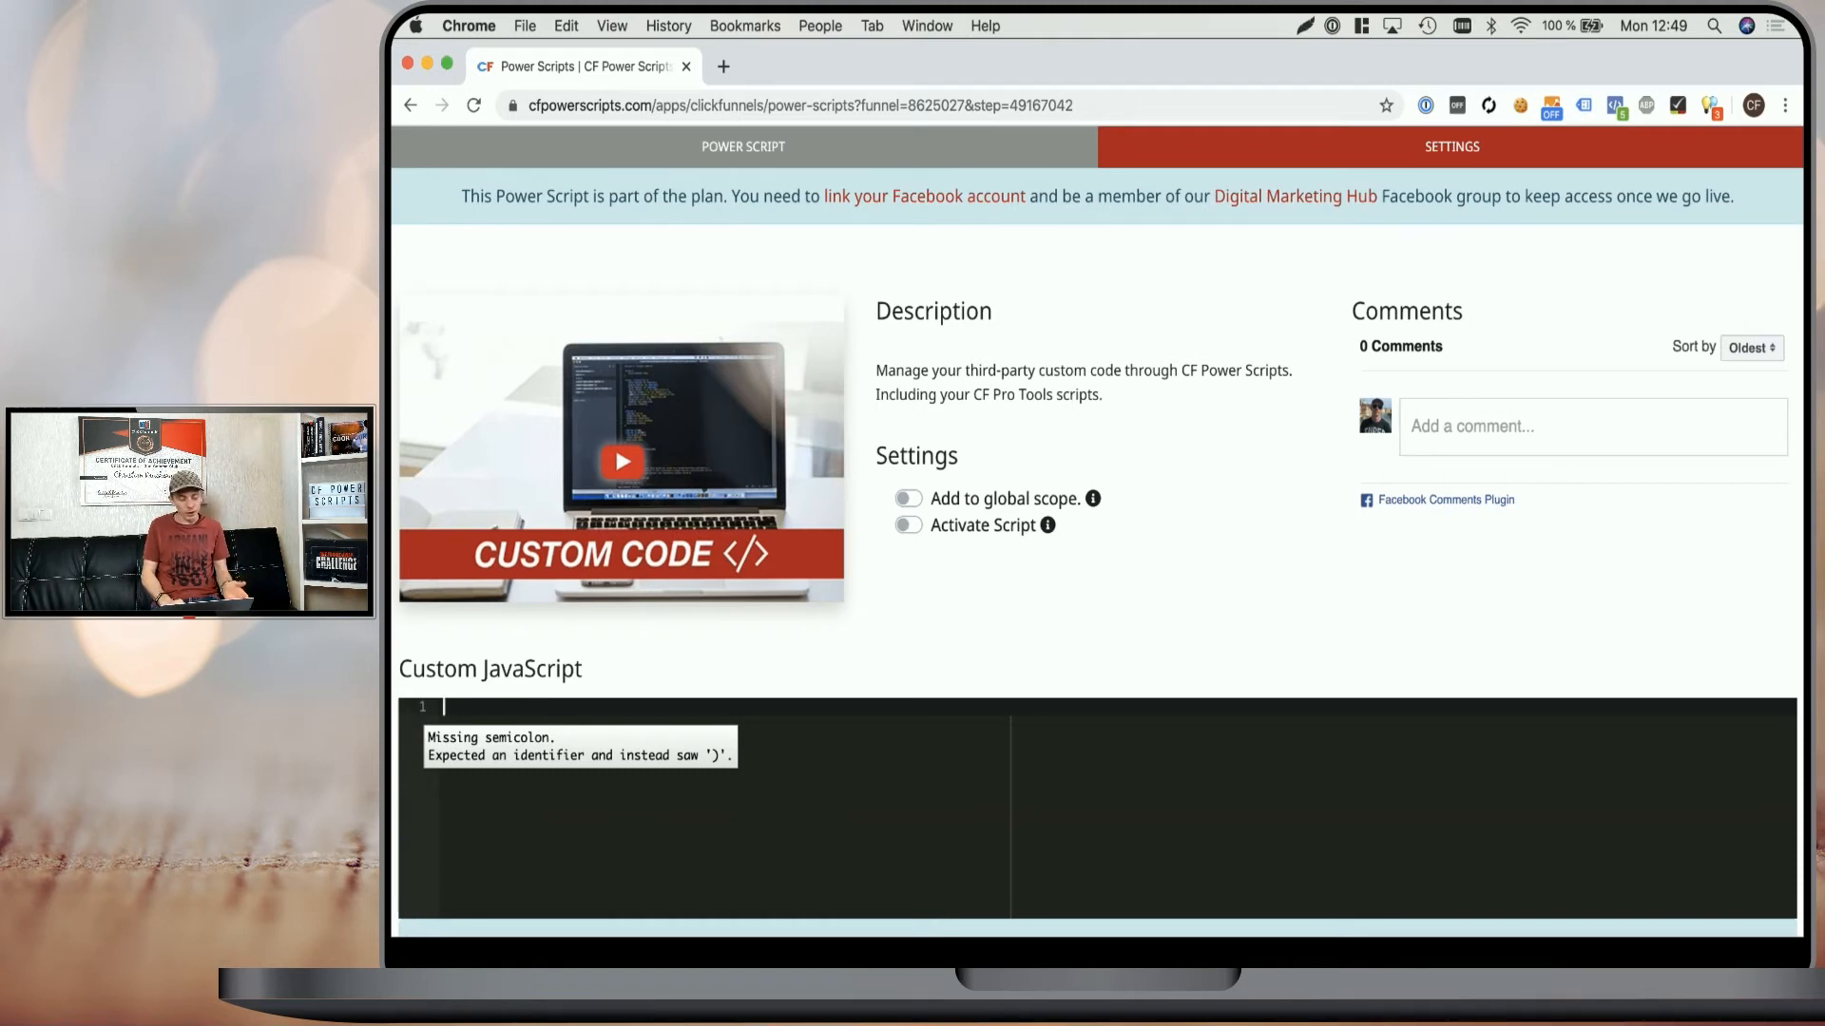
Replace the custom code with alert('Hello'); and save the script.
text(alert)
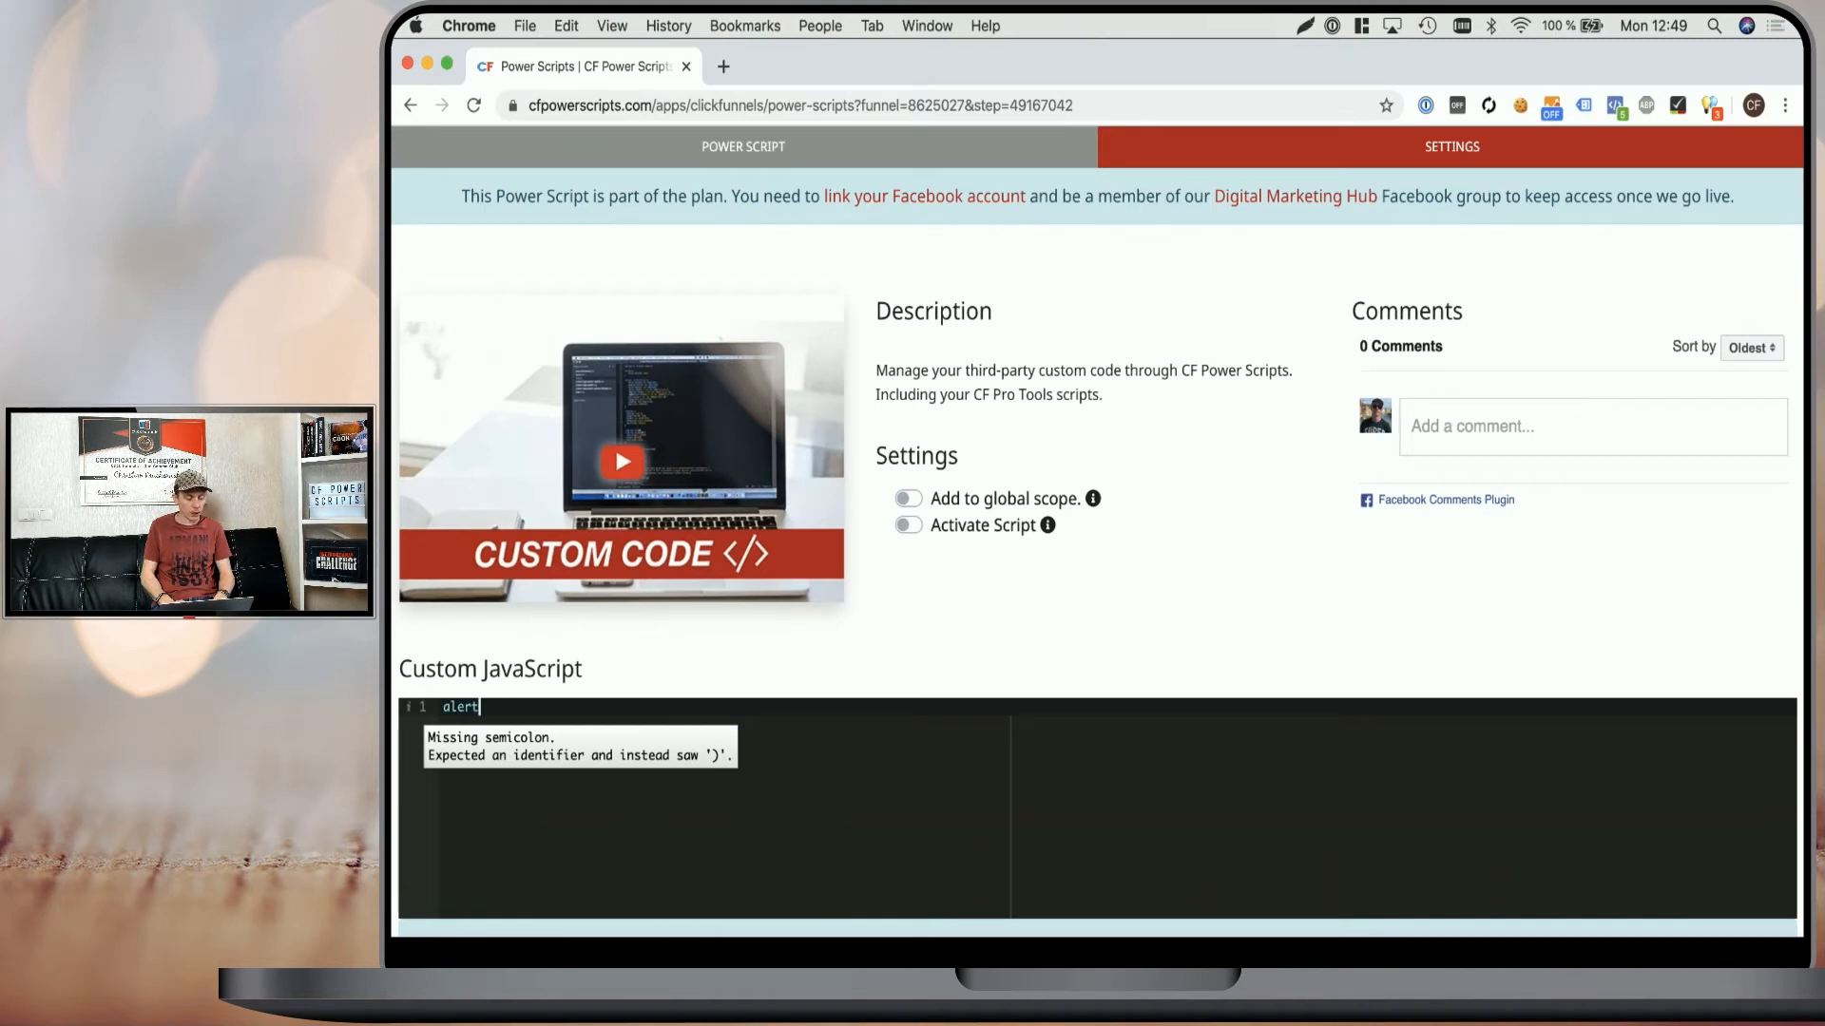
text(('Hello'))
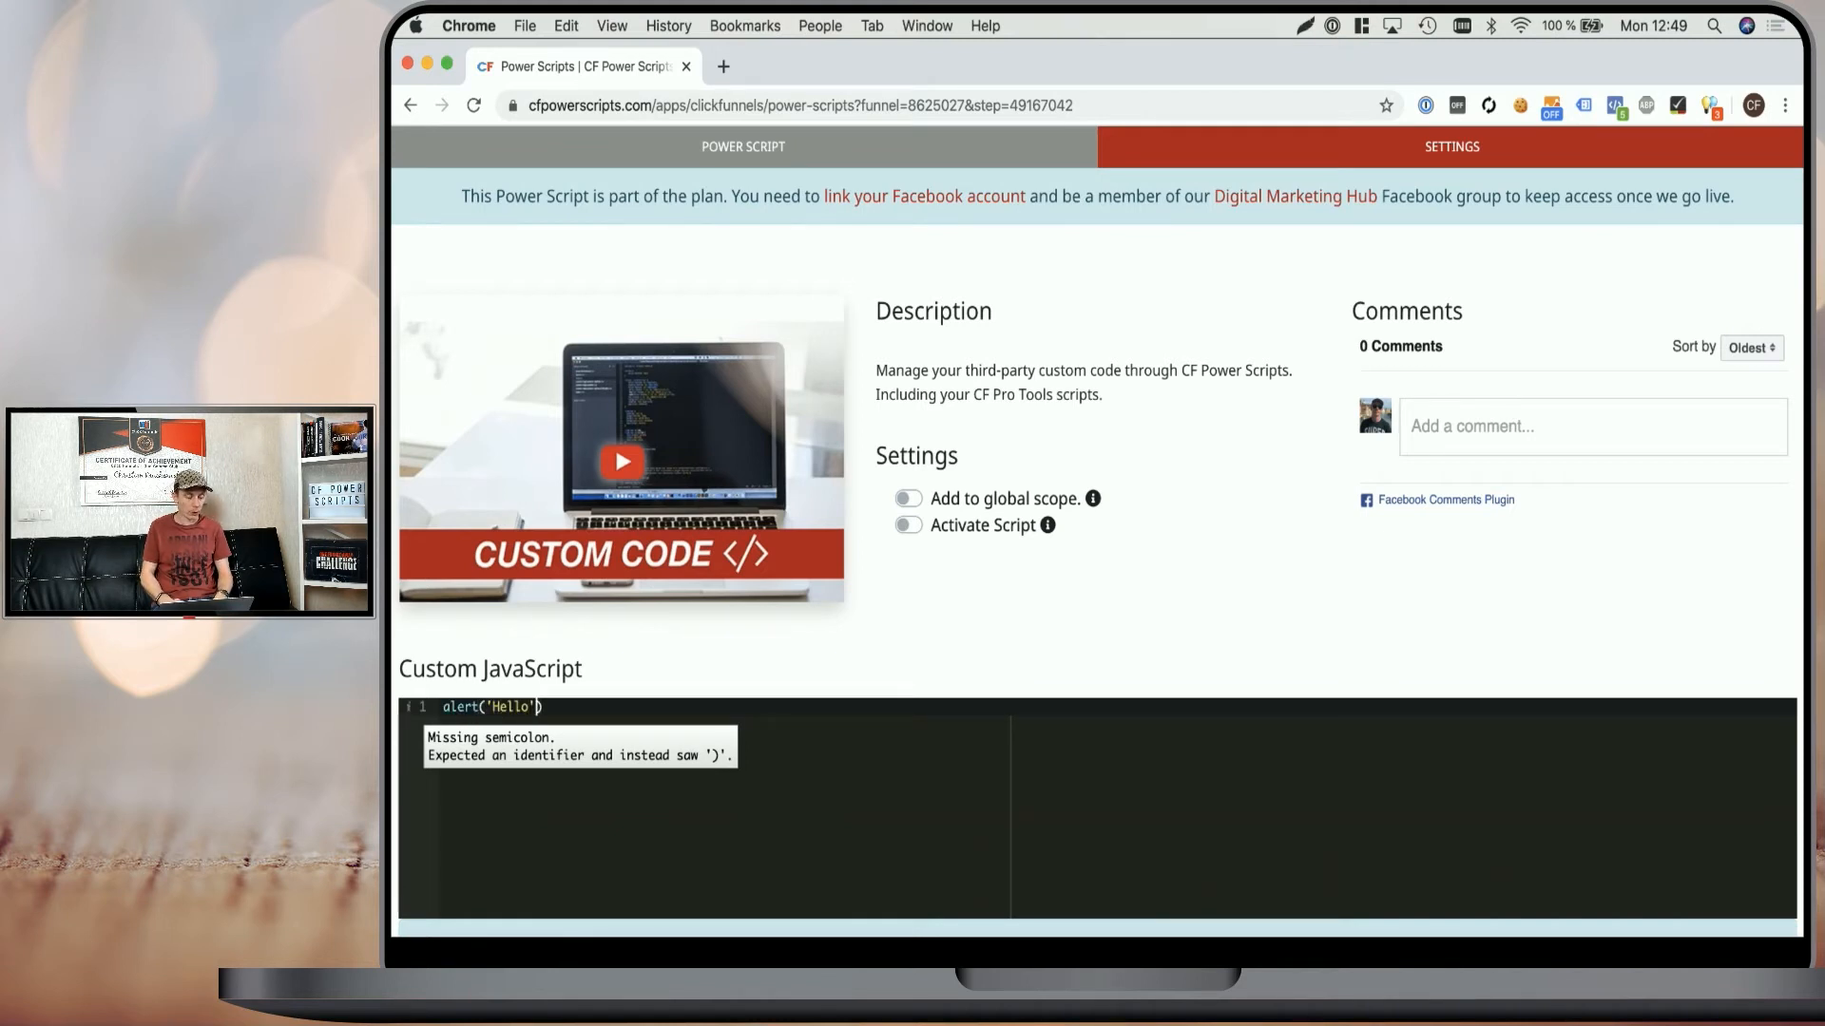
text(;)
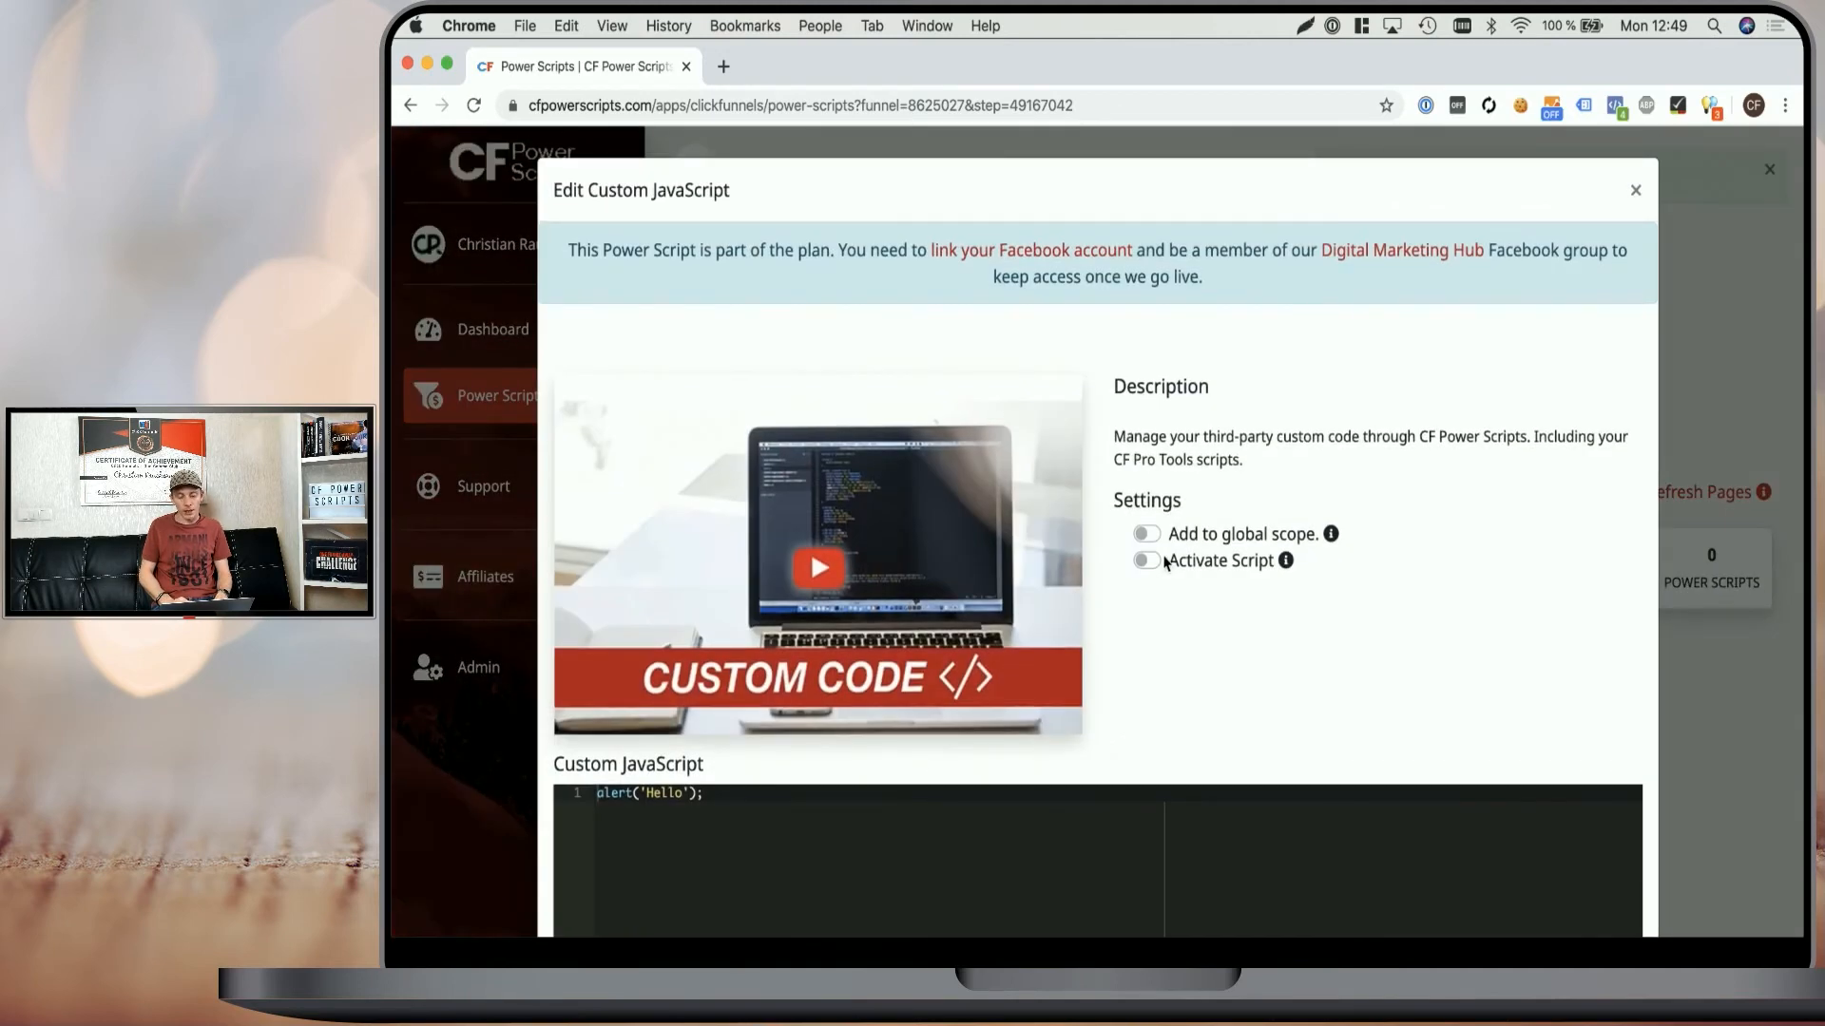
click(1633, 191)
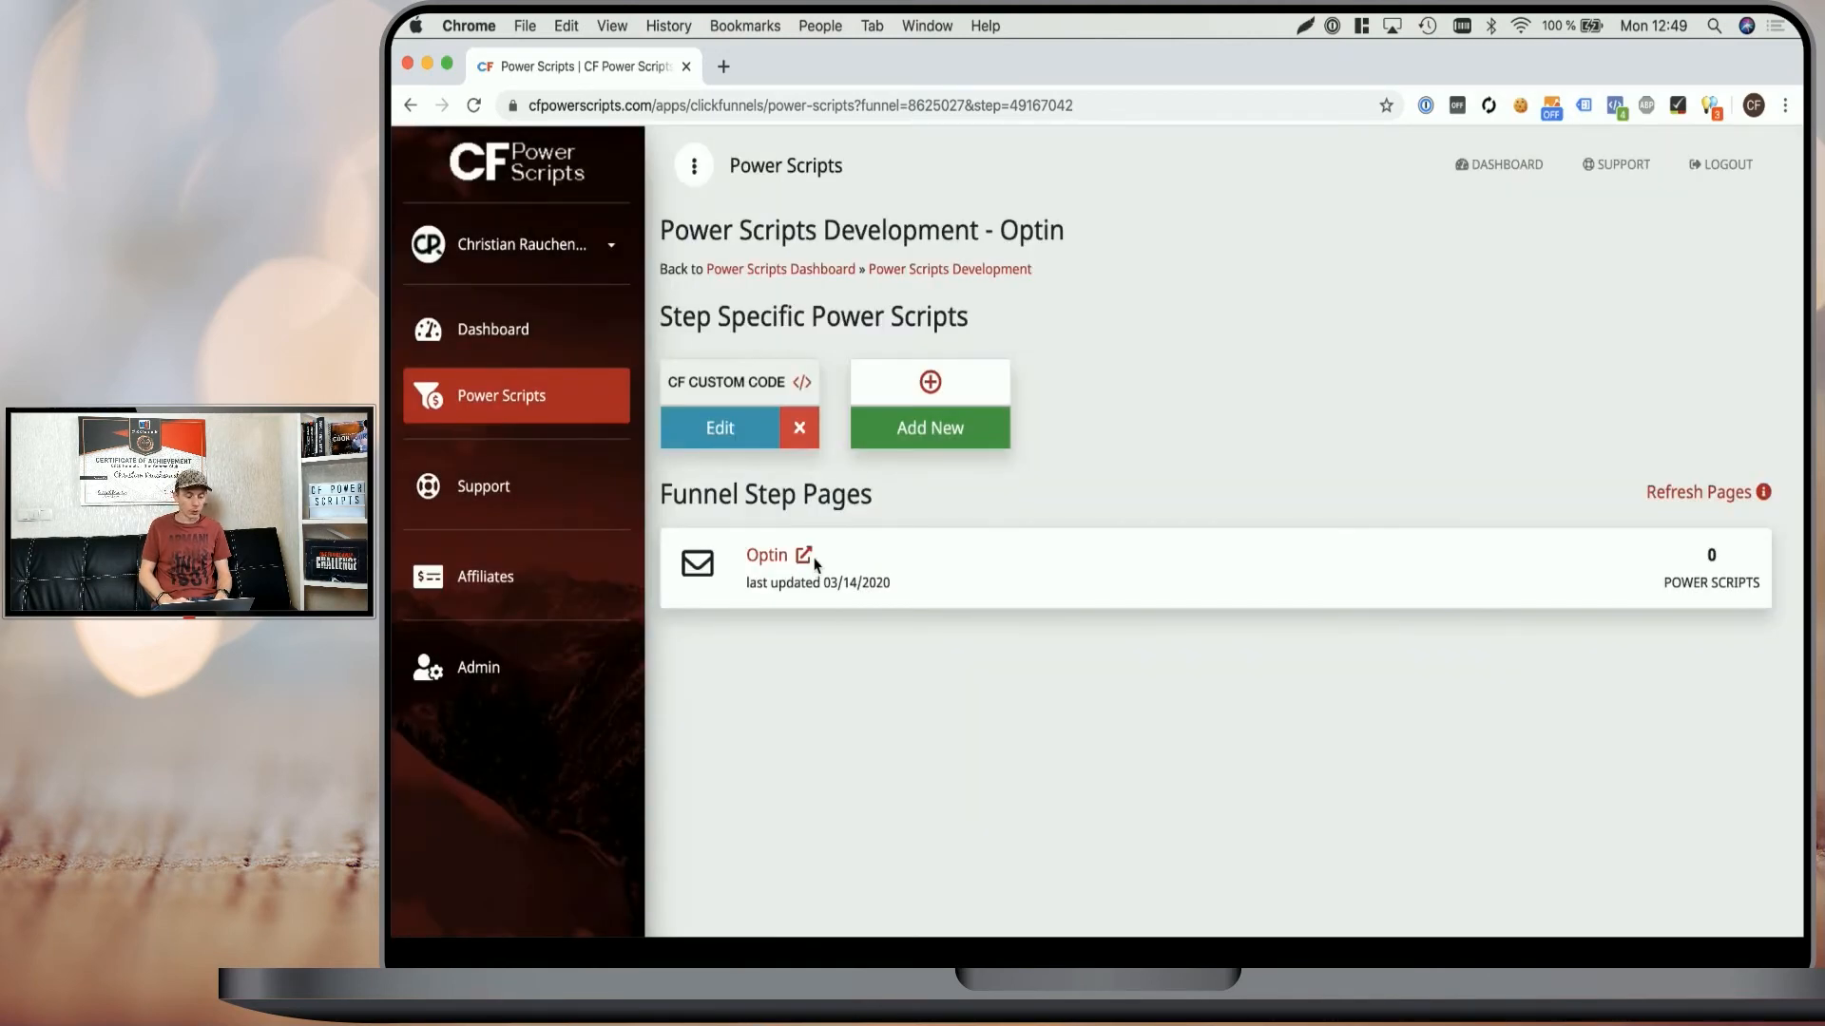
Open the live and preview Optin pages, confirm the Hello alert, then return to the scripts.
click(766, 555)
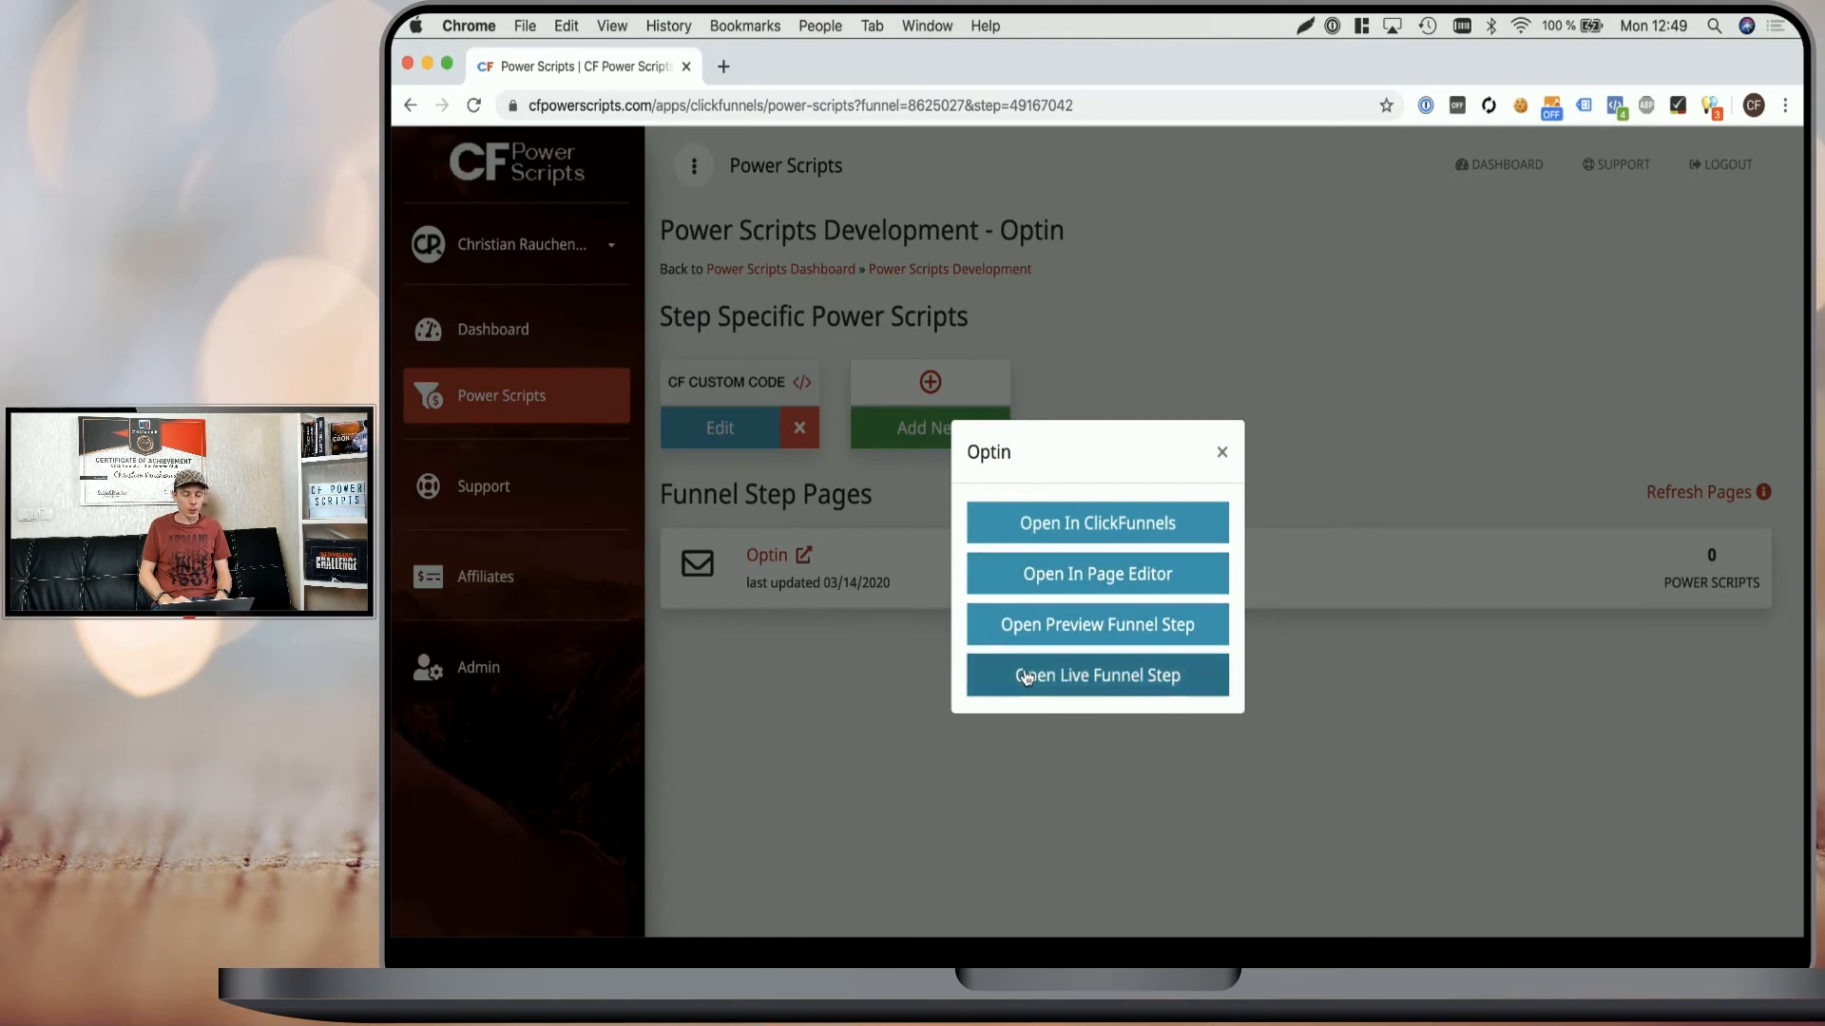
click(1095, 675)
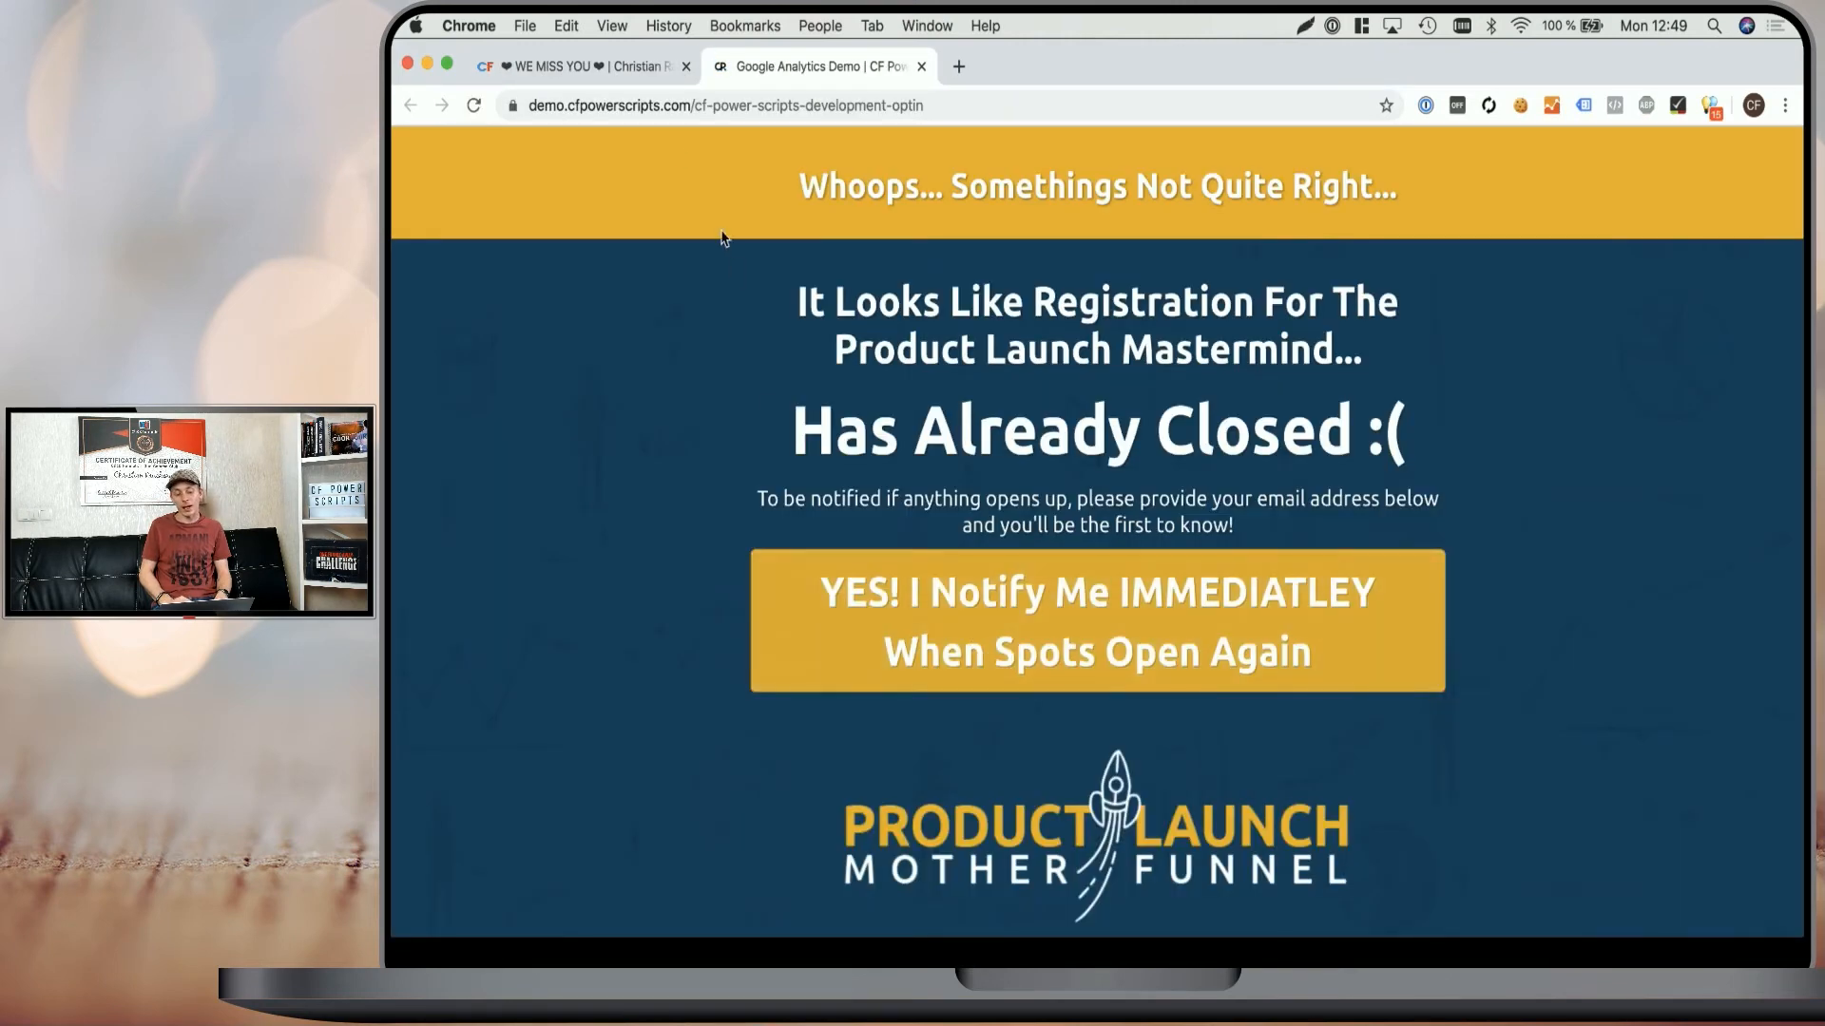
click(578, 67)
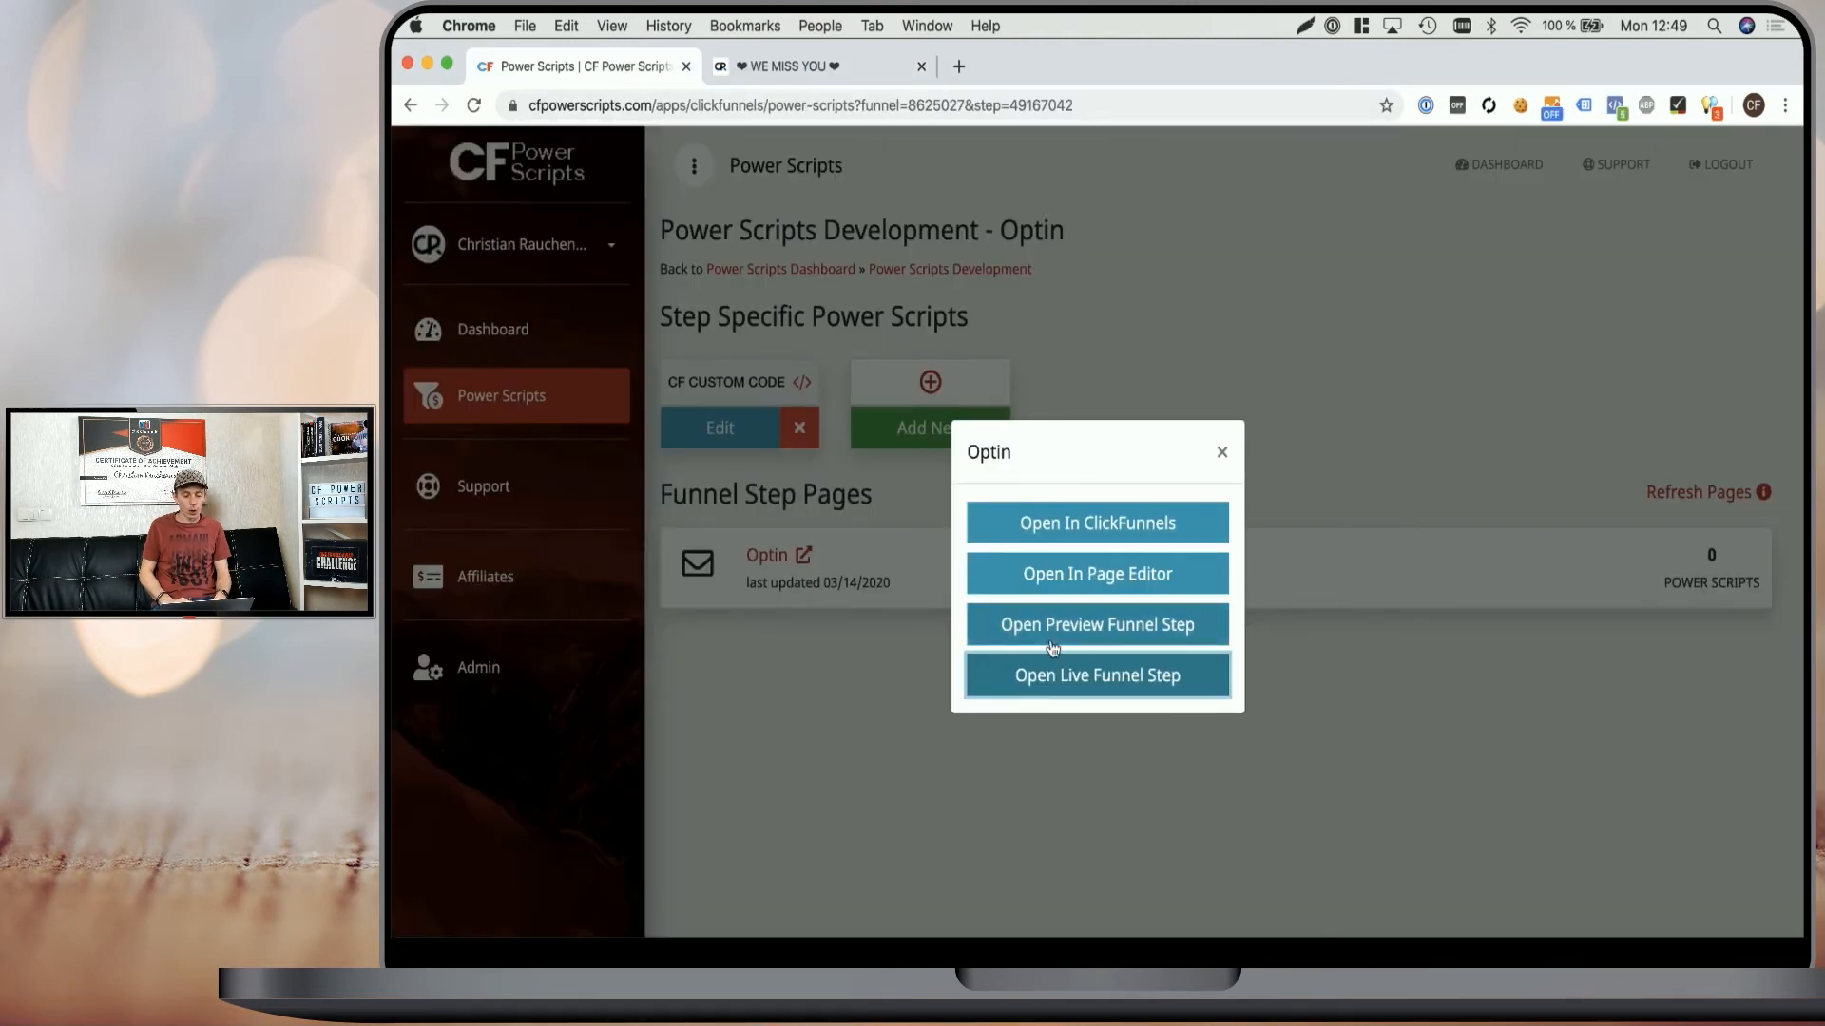
click(1094, 624)
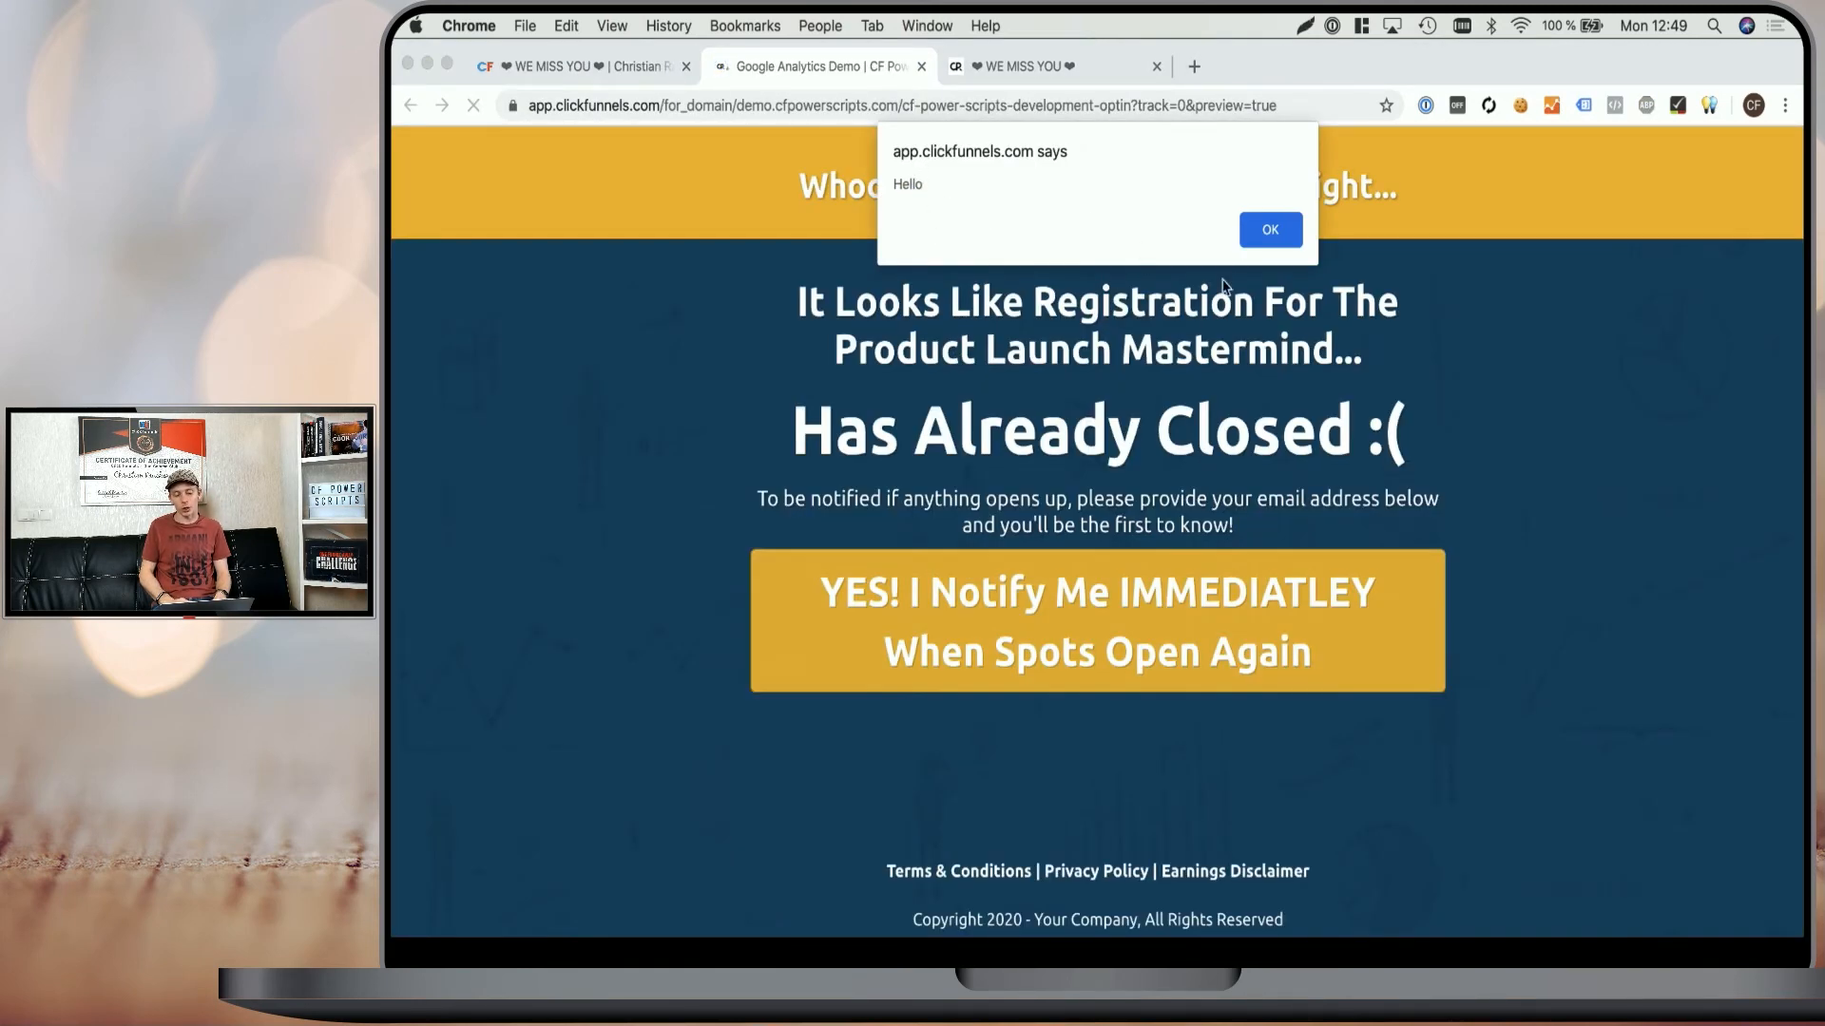
click(1269, 230)
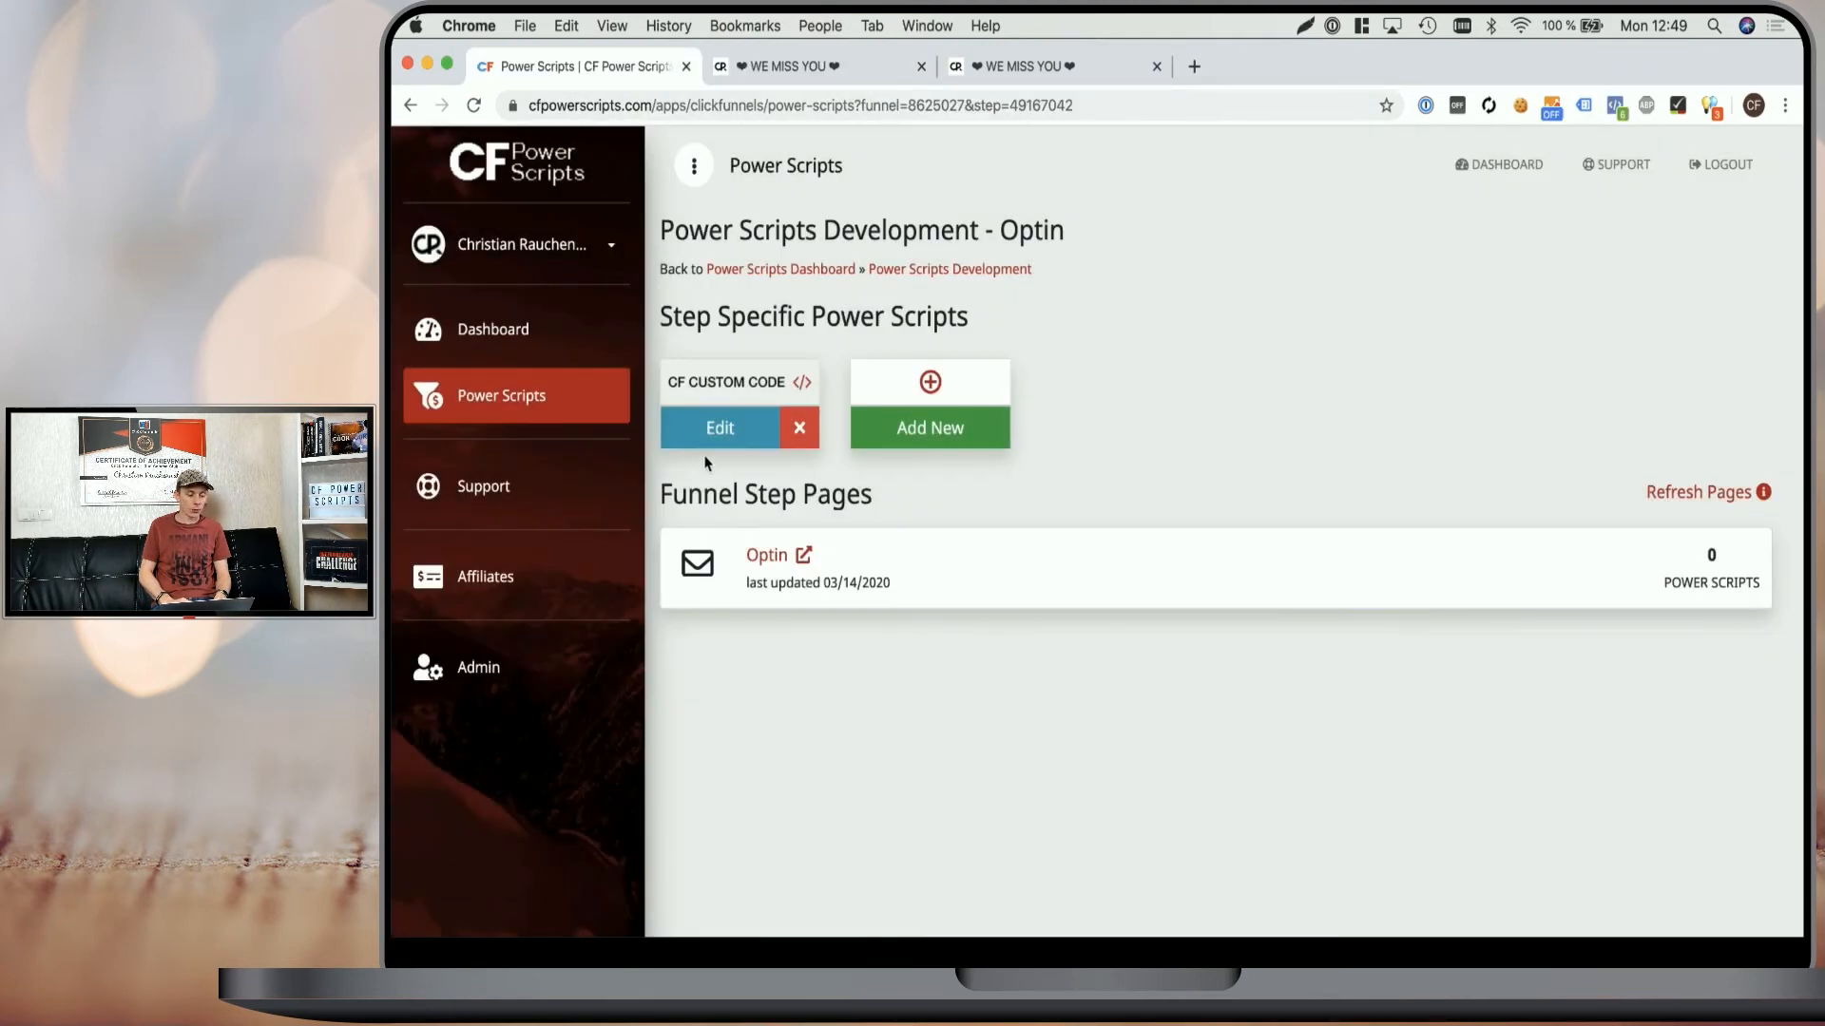
Reopen the Optin step's CF Custom Code script, then return to the preview page.
click(718, 427)
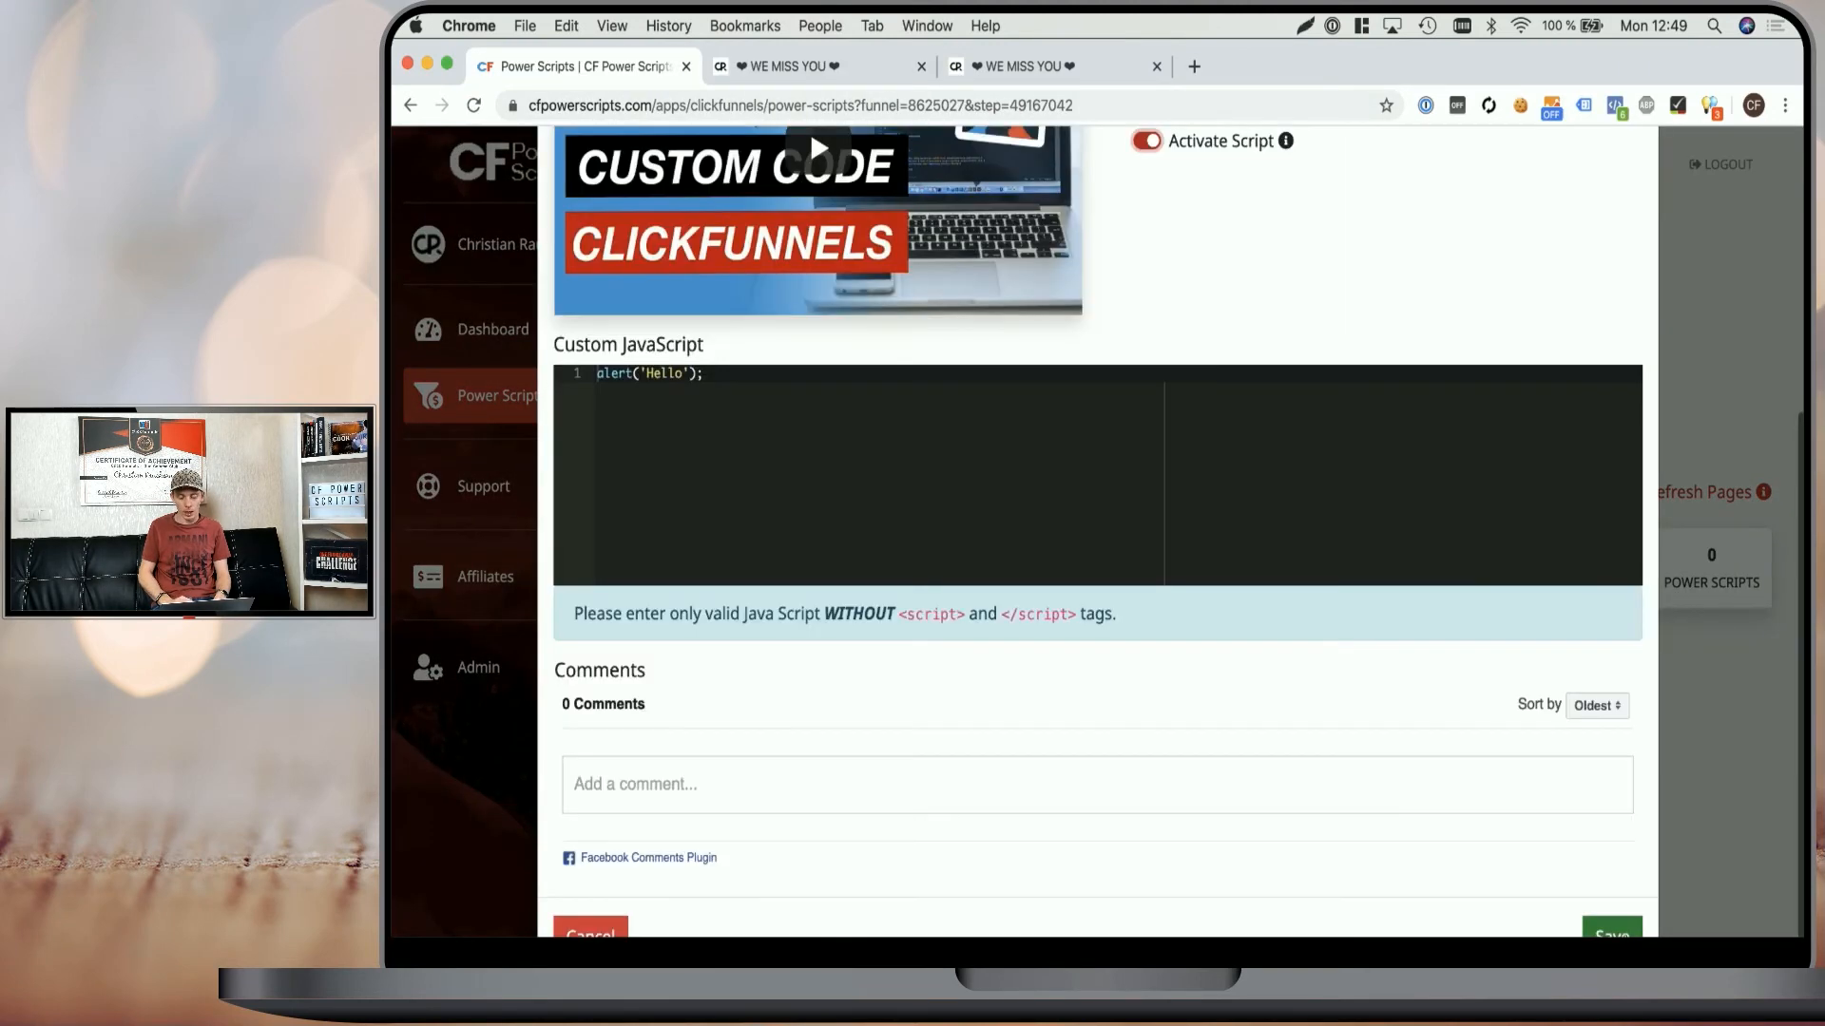
click(820, 66)
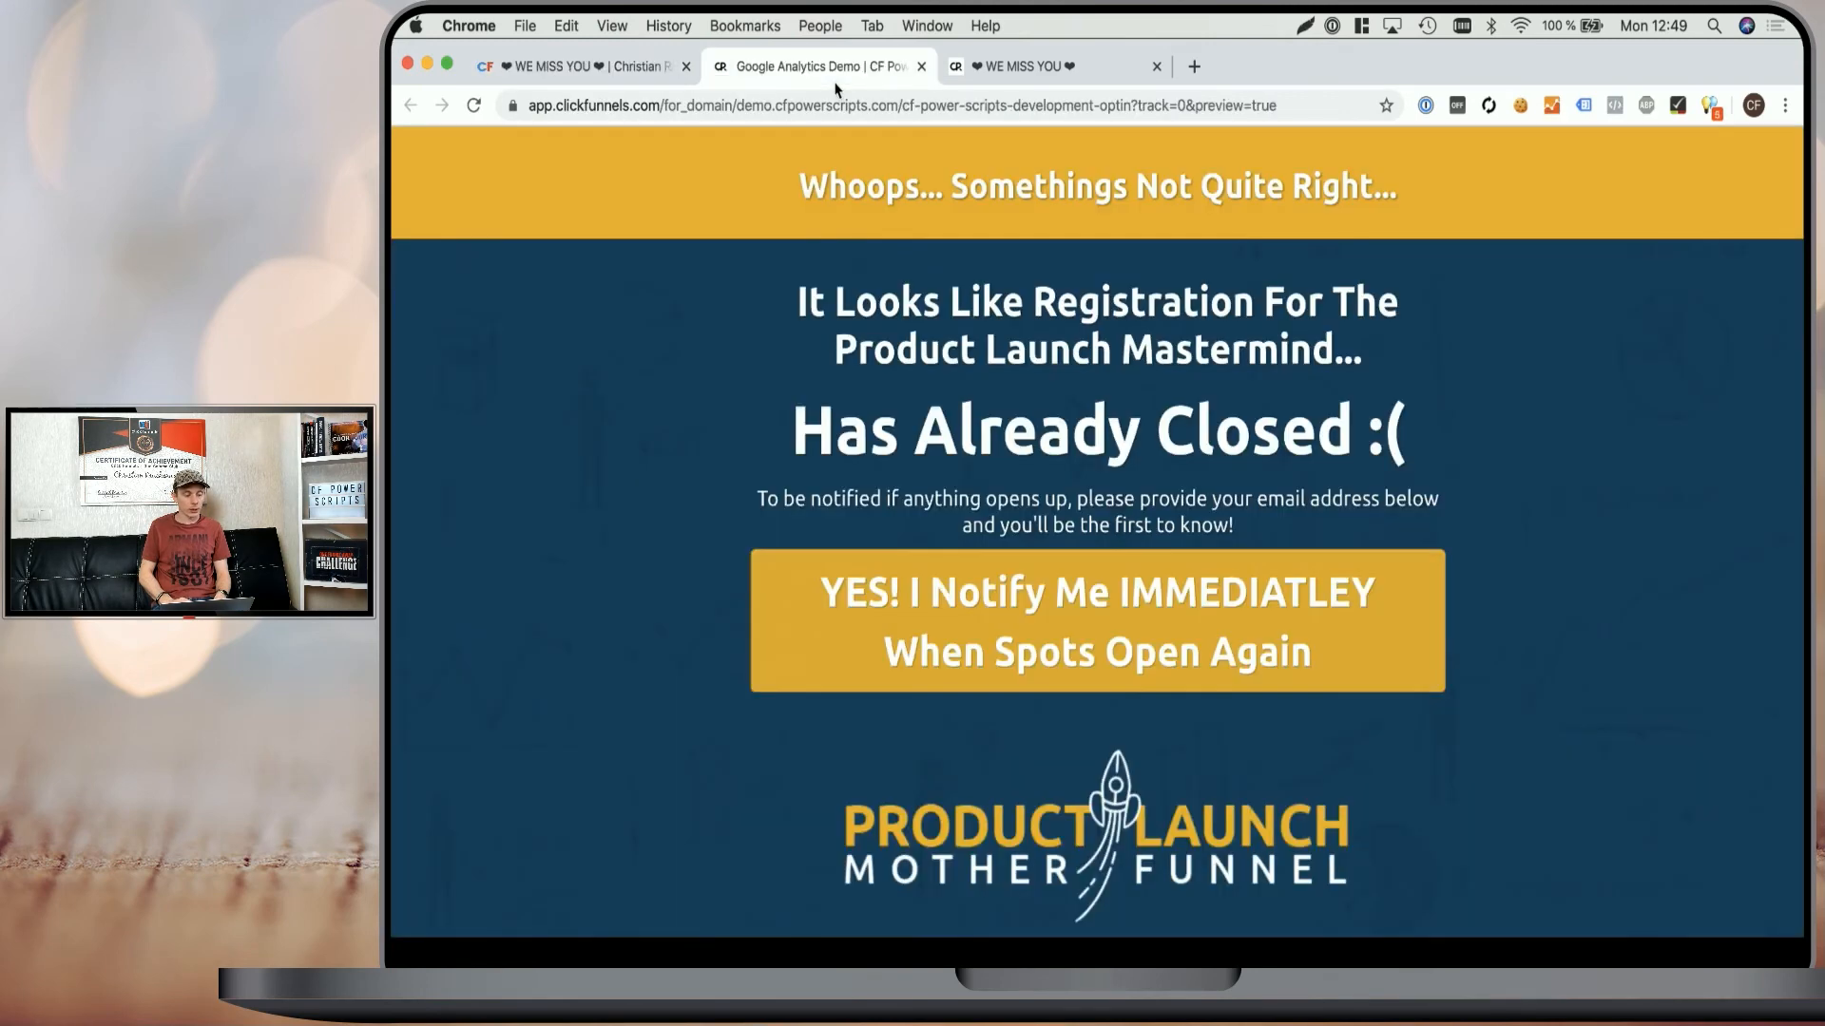